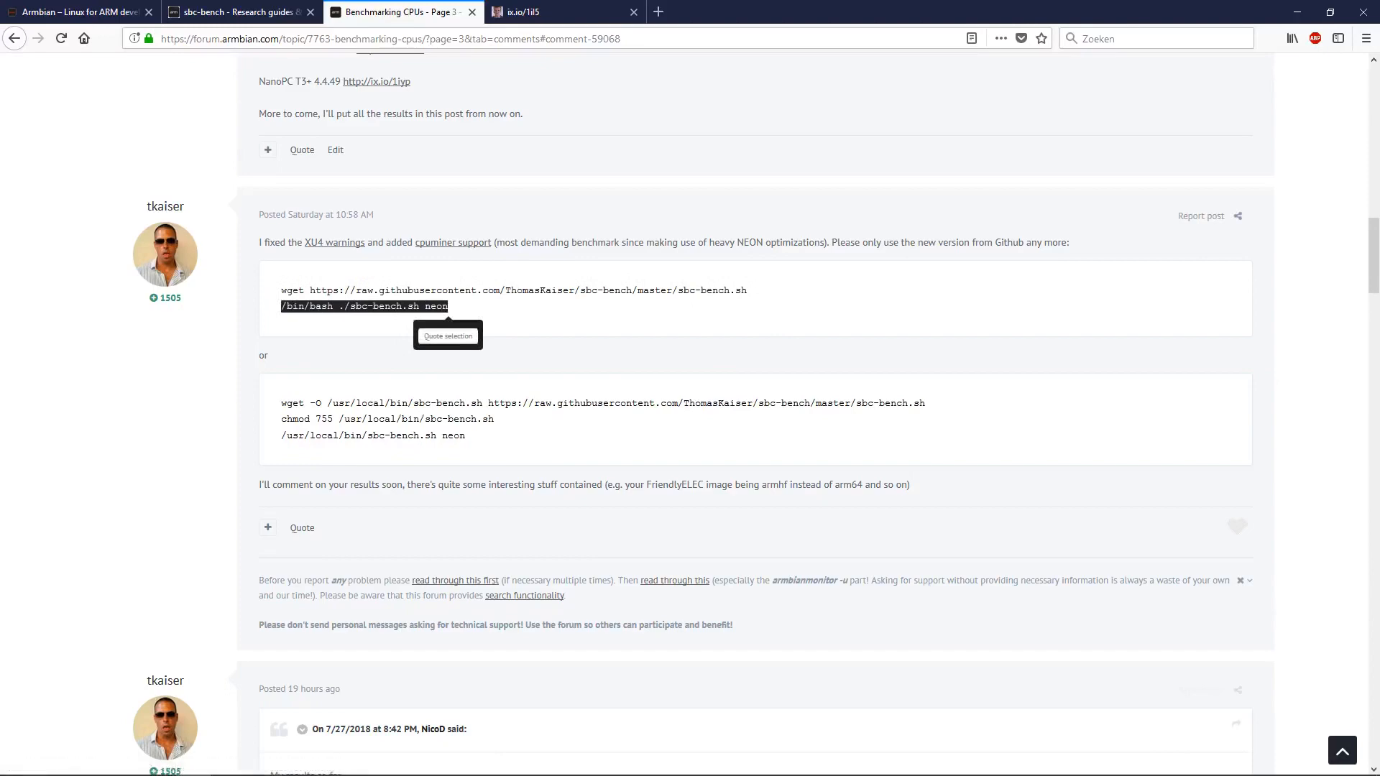
Scroll the 1Il5 Stretch result's health logs, marking the last OpenSSL temperature (61.2°C).
scroll("down", 3)
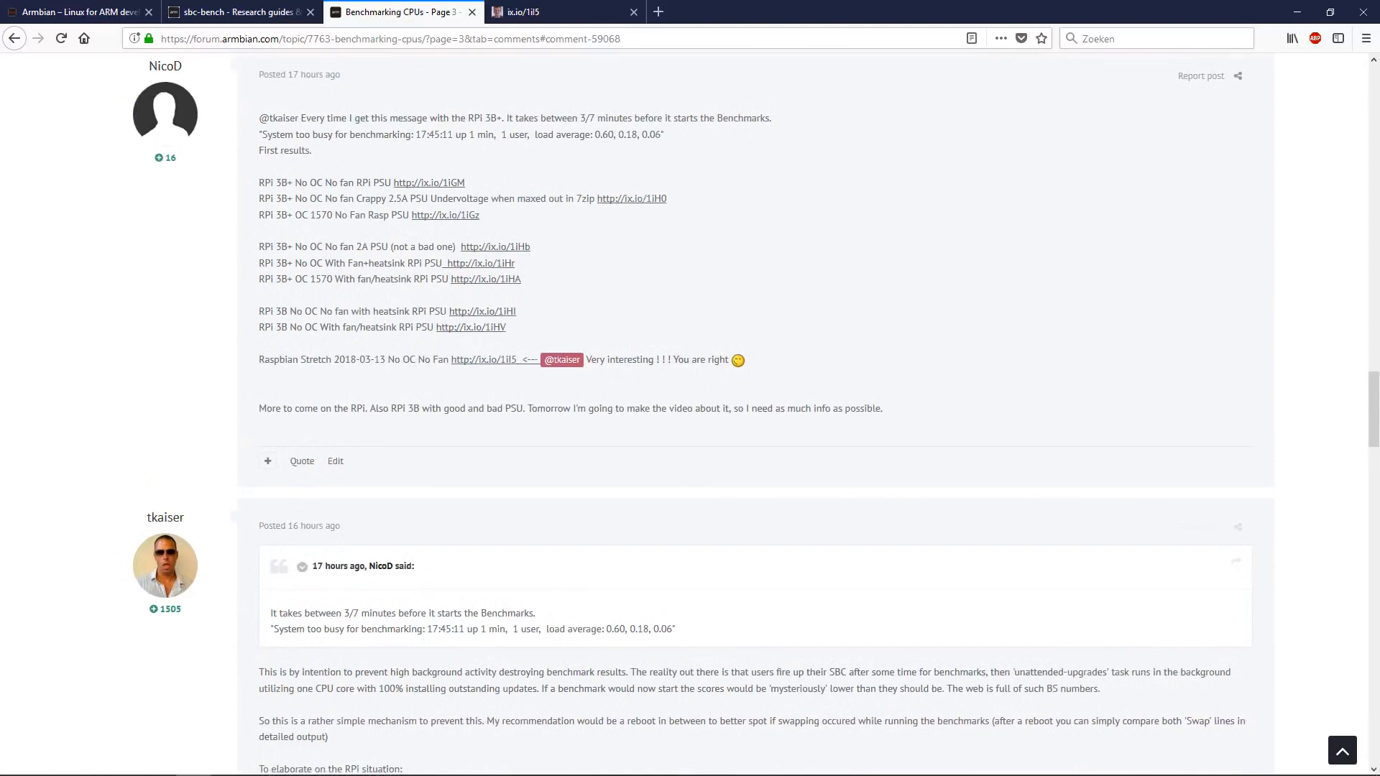
left_click_drag(259, 360, 380, 359)
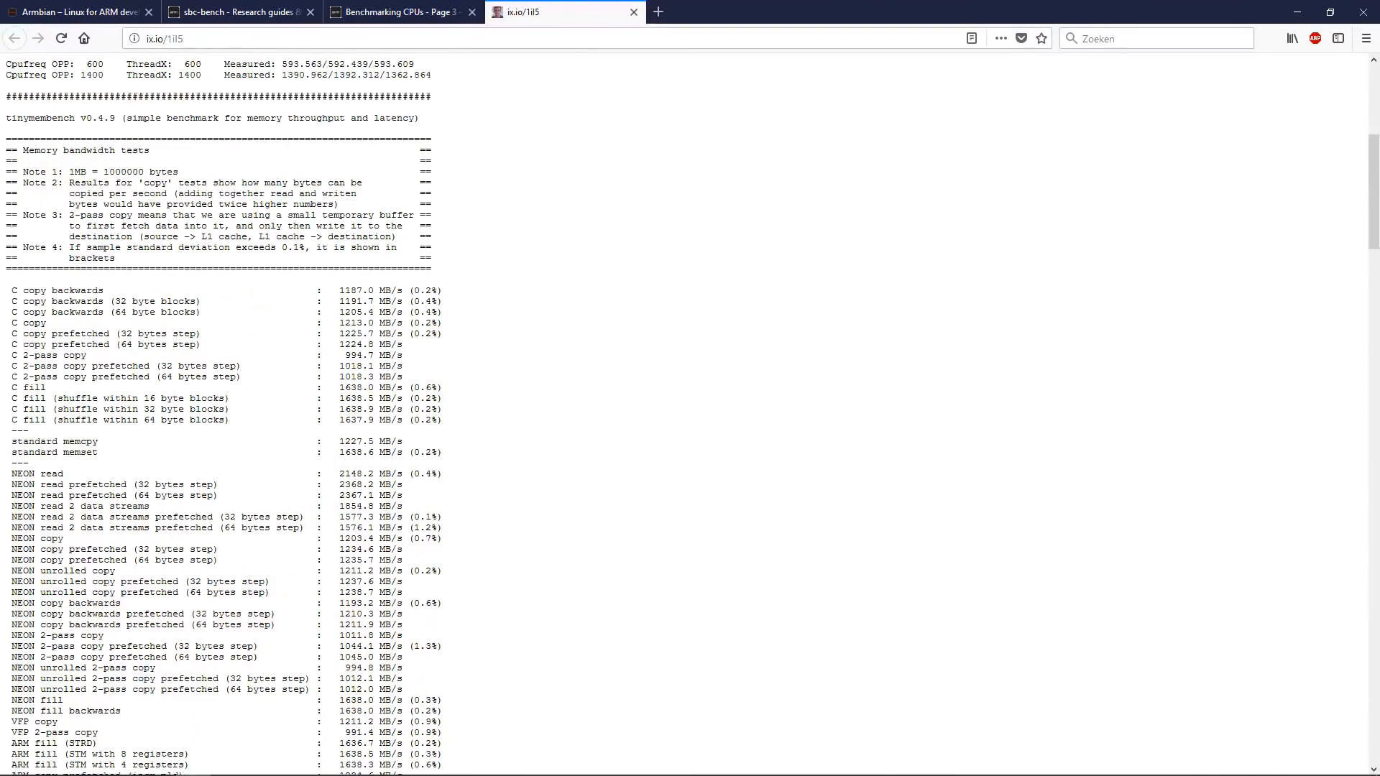
scroll("down", 3)
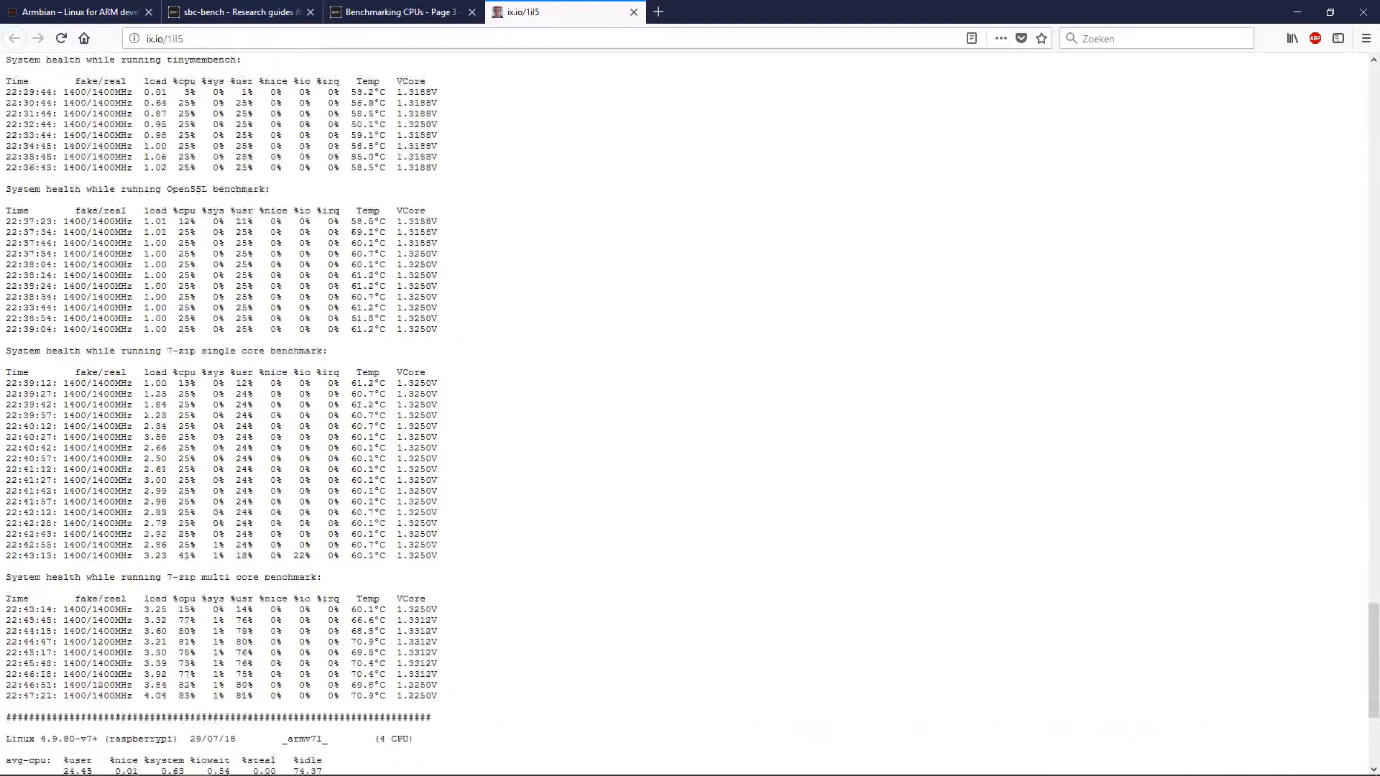
left_click_drag(36, 91, 106, 114)
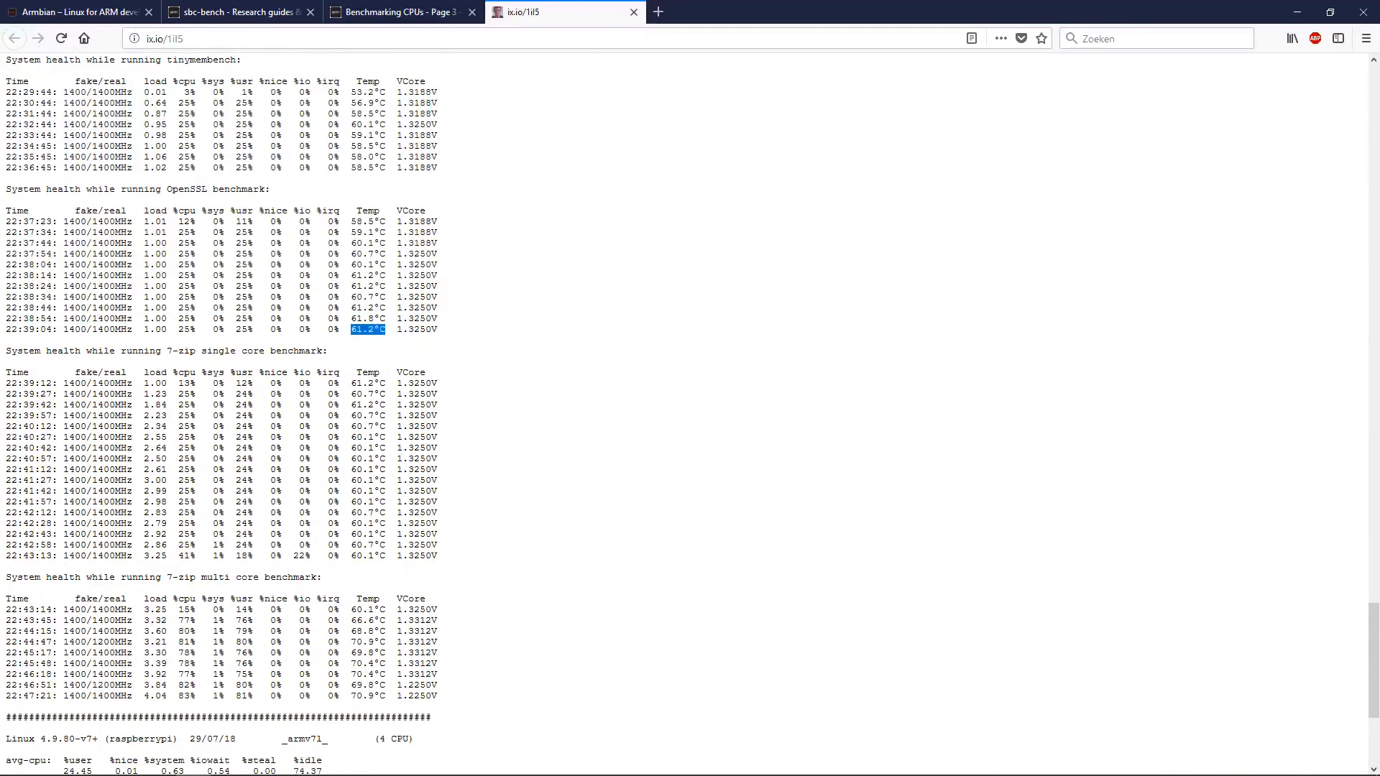
scroll("down", 3)
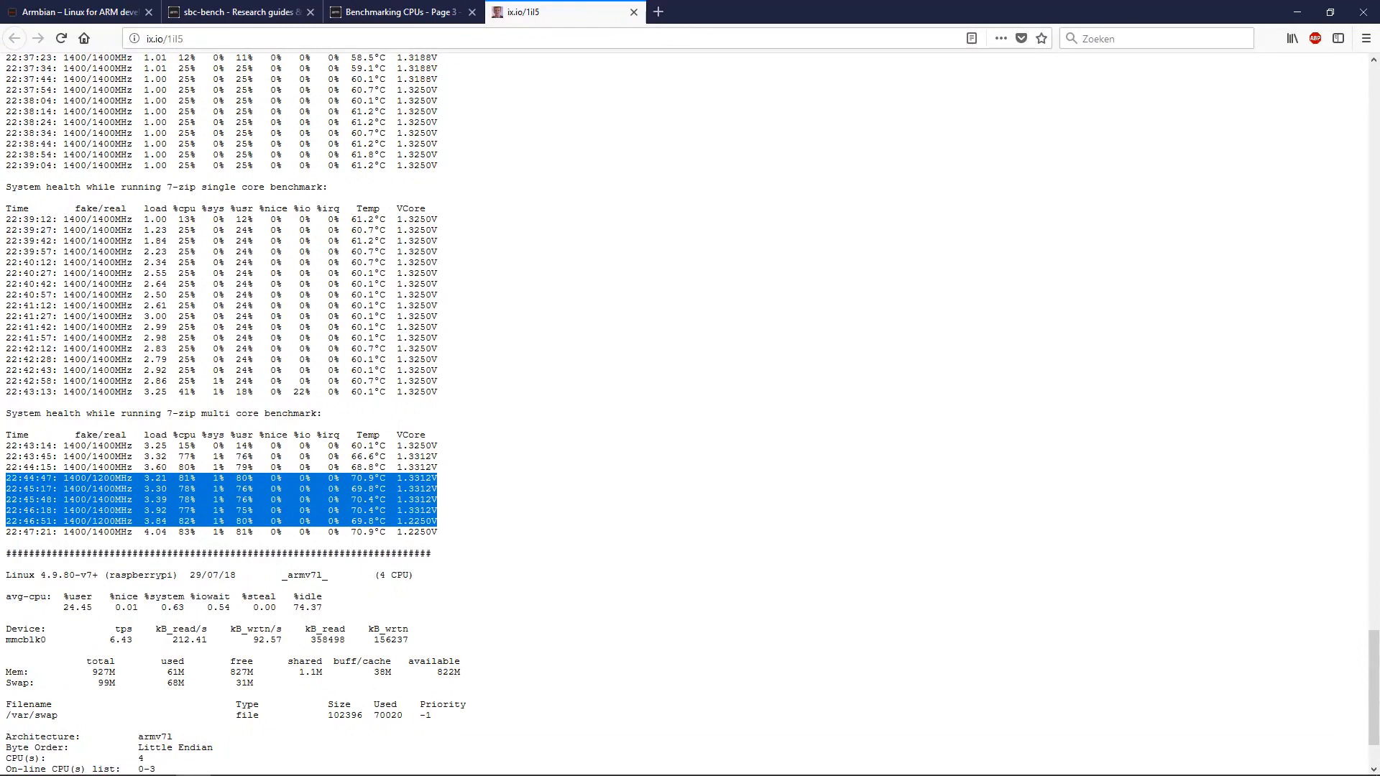
scroll("down", 3)
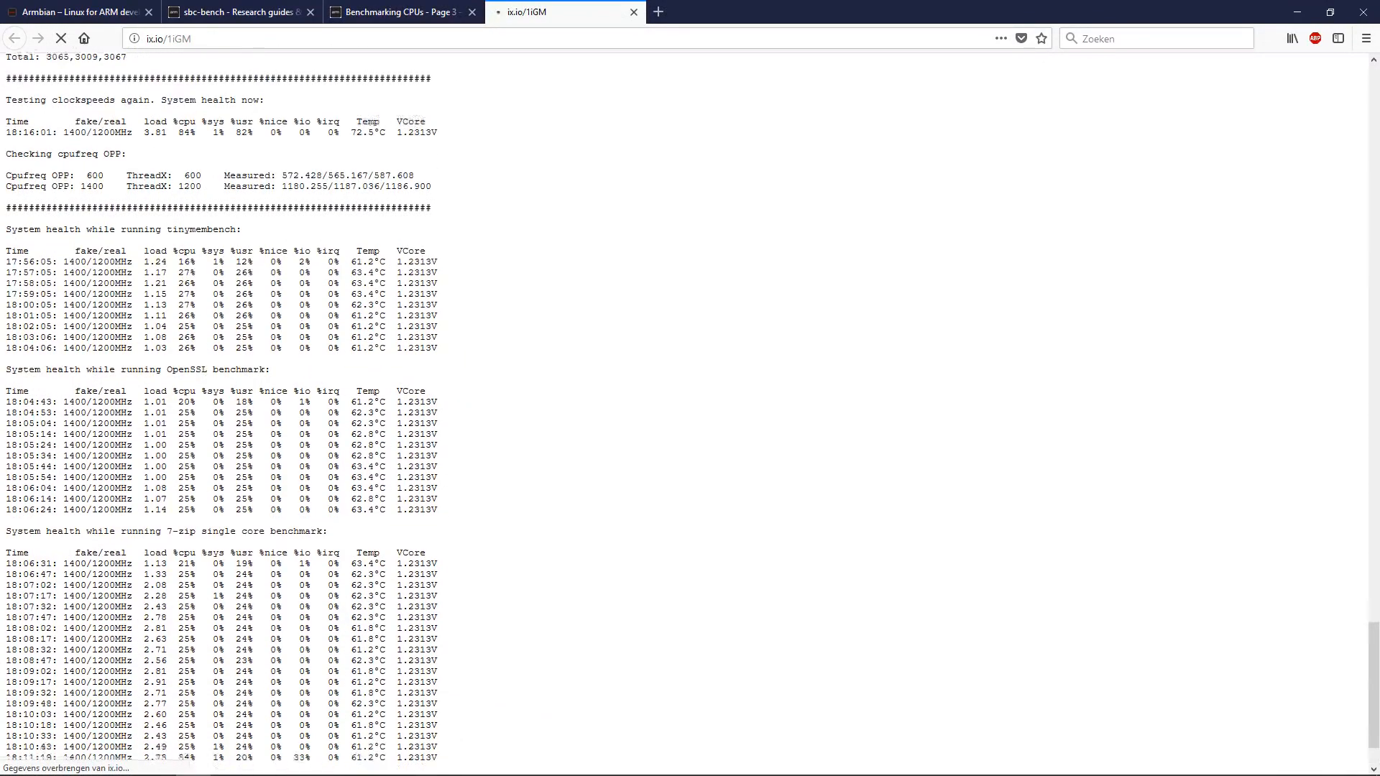
Mark 1iGM's final 7-zip multi-core temperatures (near 73°C) and go back to the forum thread.
scroll("down", 3)
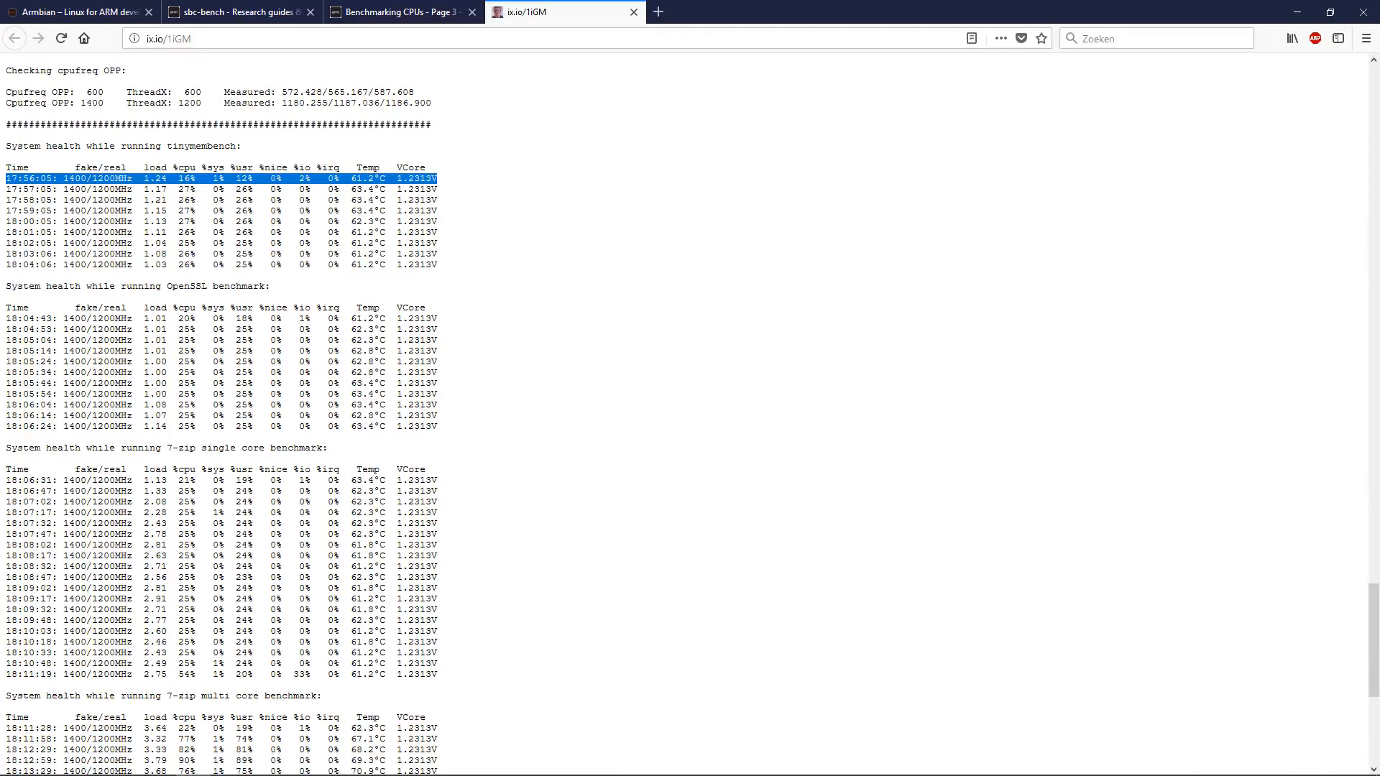
scroll("down", 3)
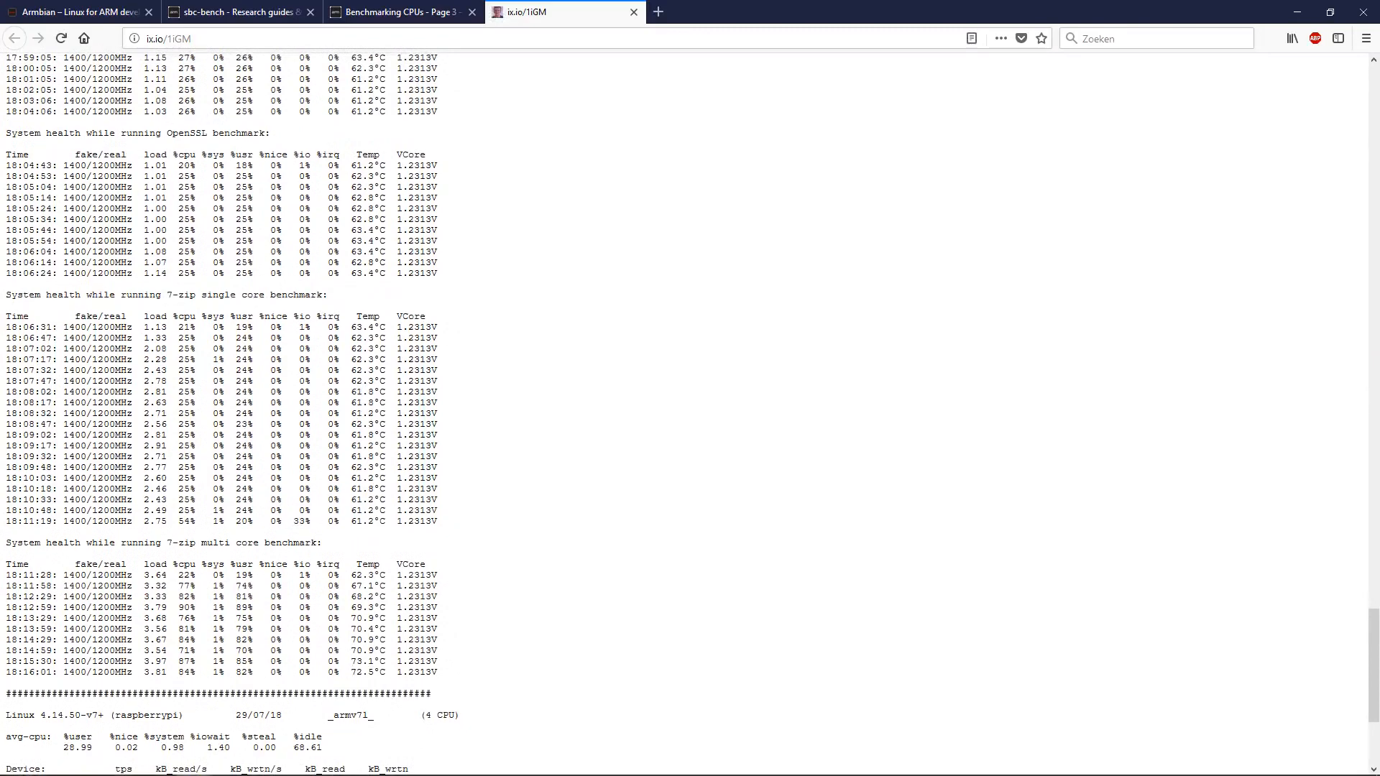
left_click_drag(27, 662, 438, 673)
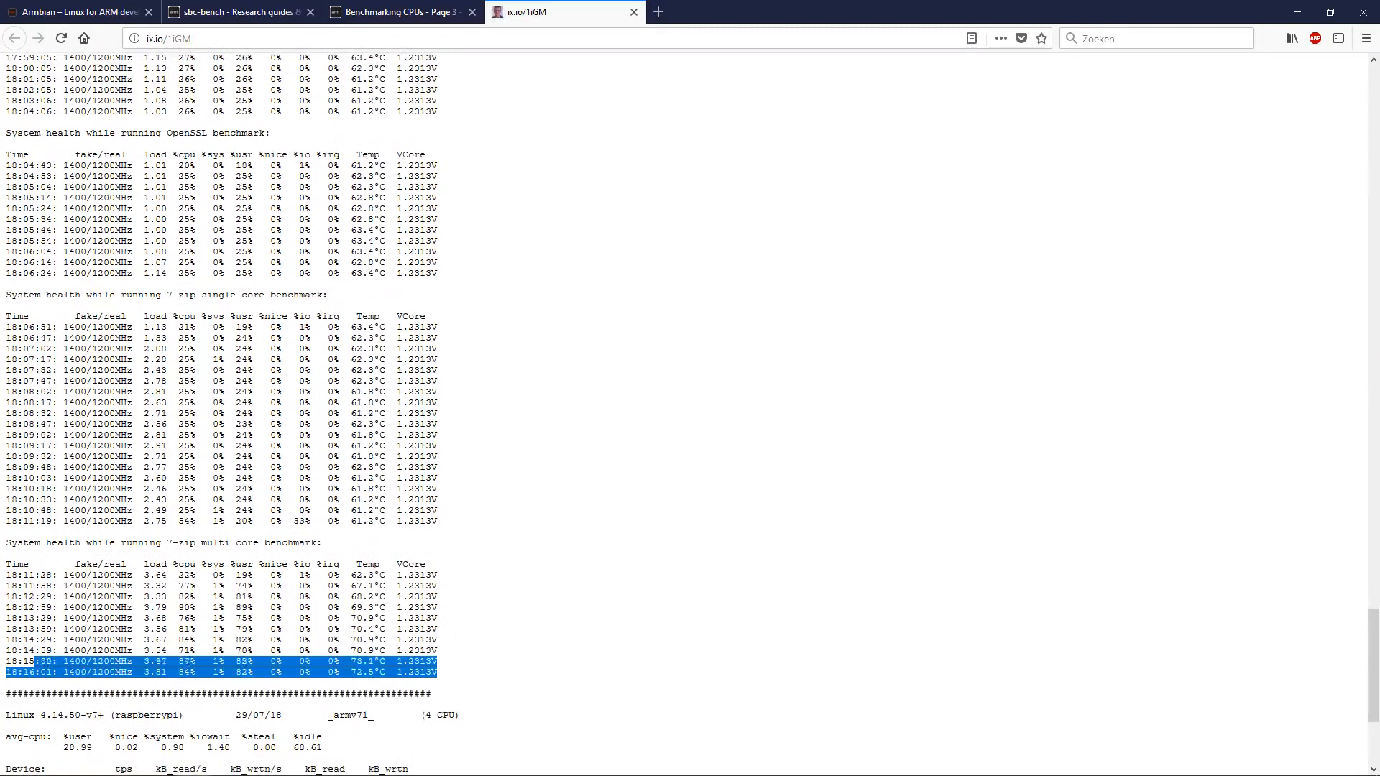
left_click_drag(7, 662, 423, 564)
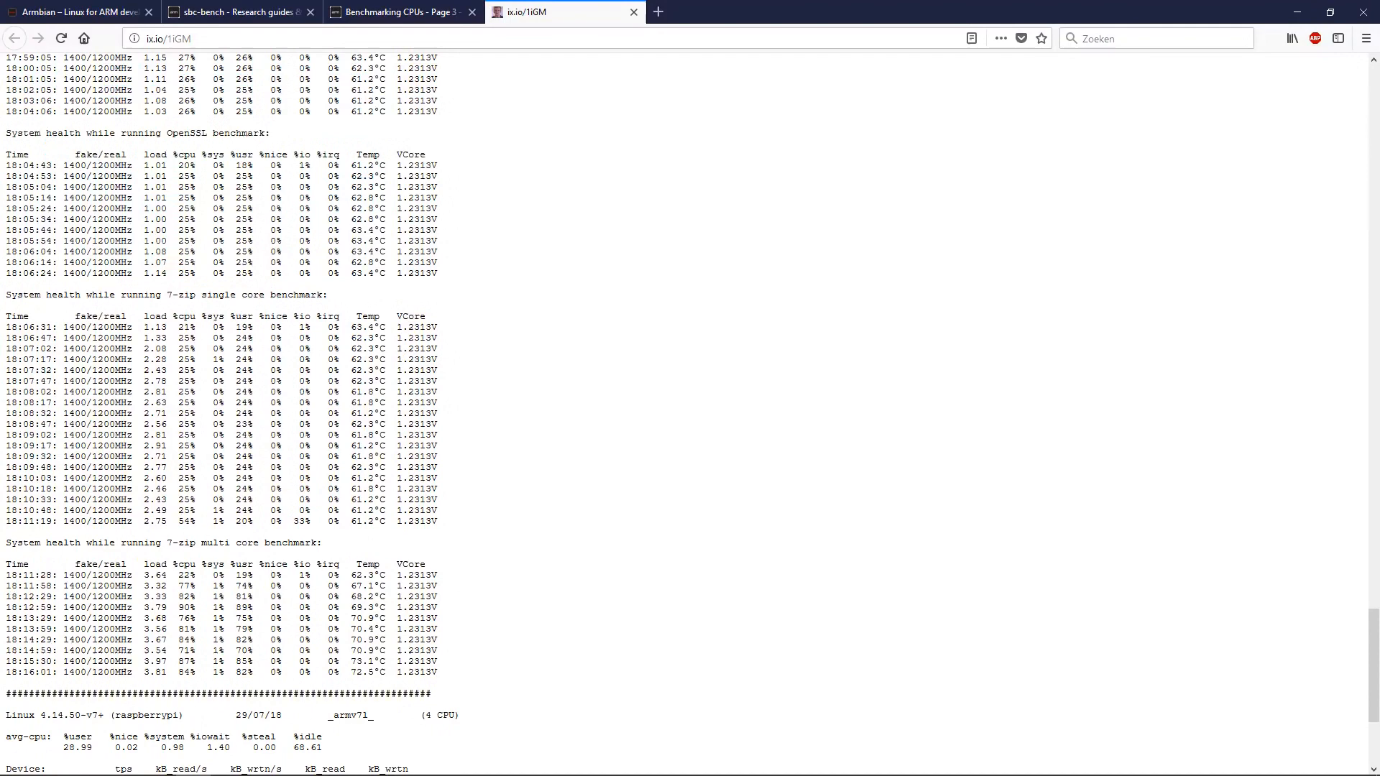
left_click(400, 11)
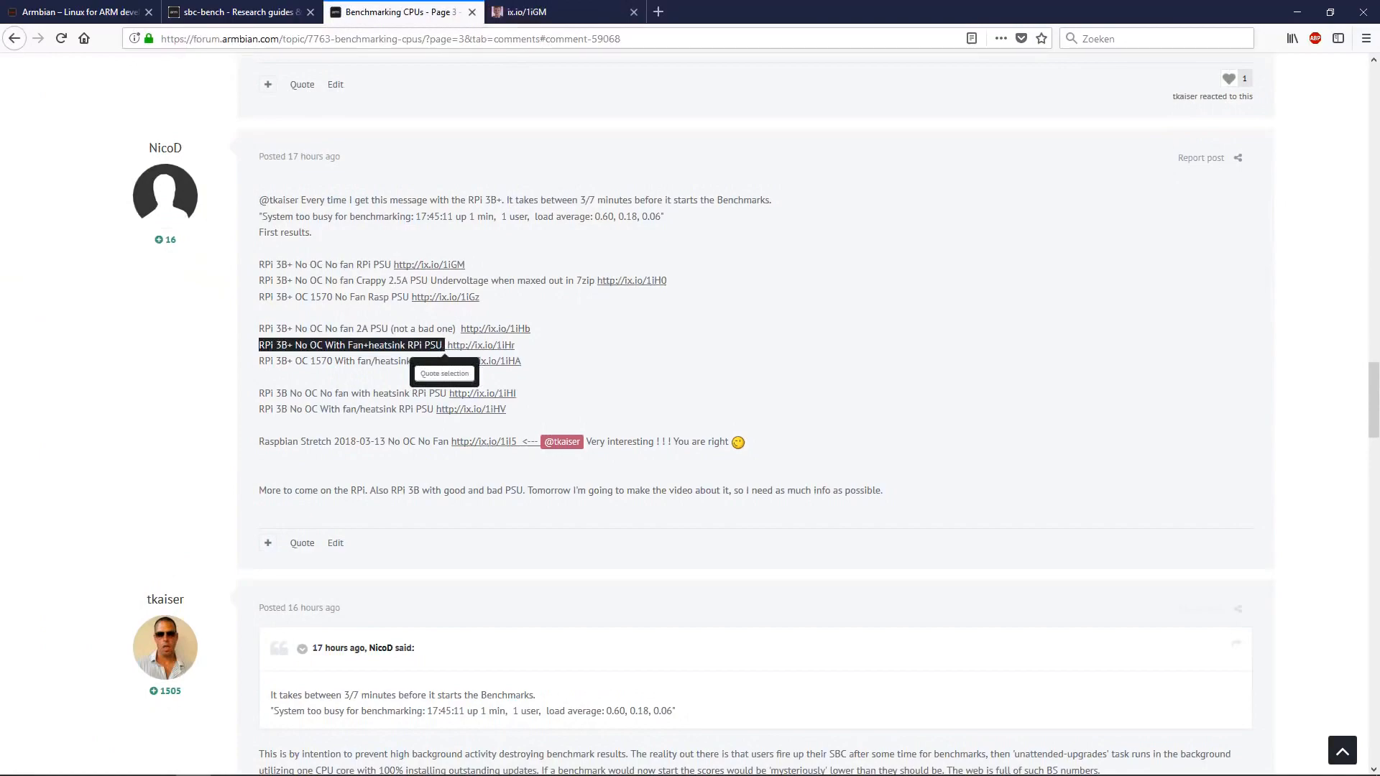
Open the ix.io/1iHr result for 'RPi 3B+ No OC With Fan+heatsink RPi PSU'.
left_click(492, 344)
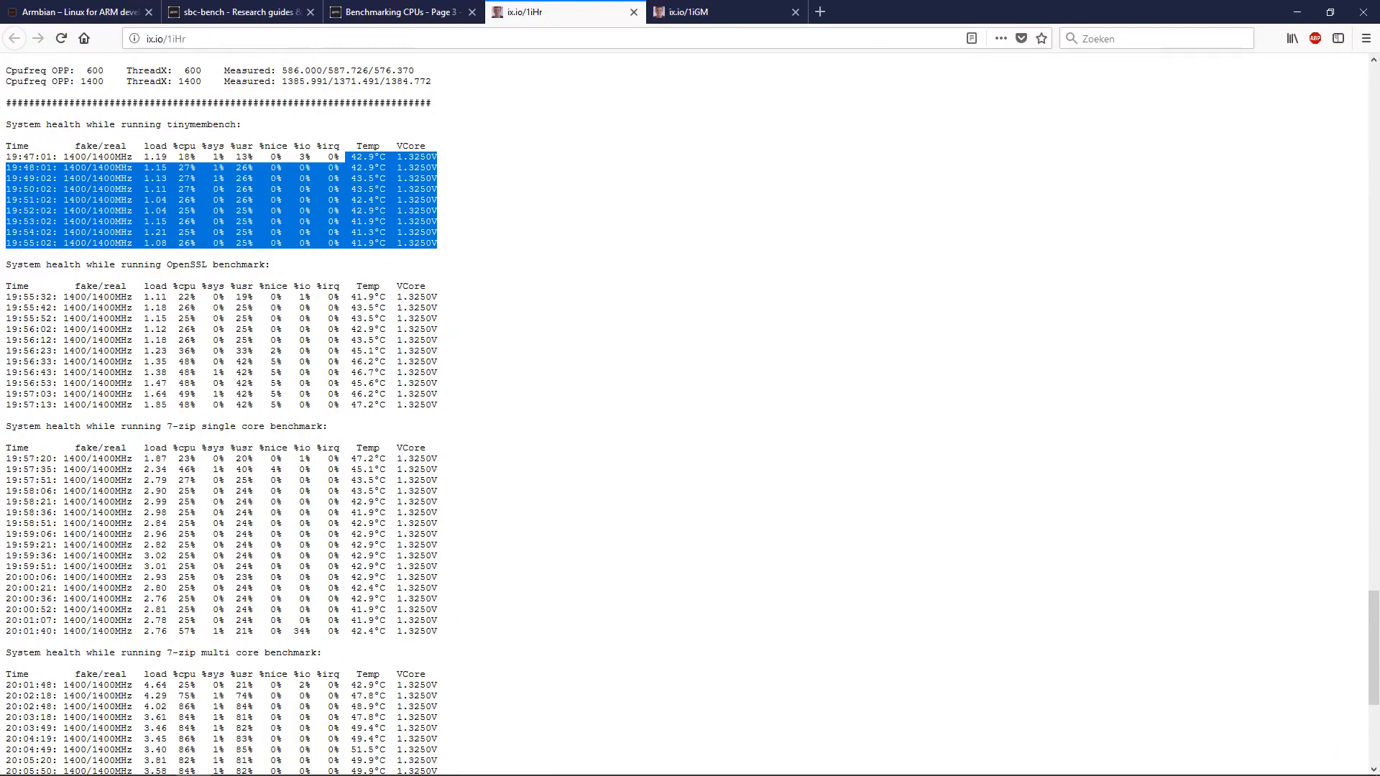
scroll("down", 3)
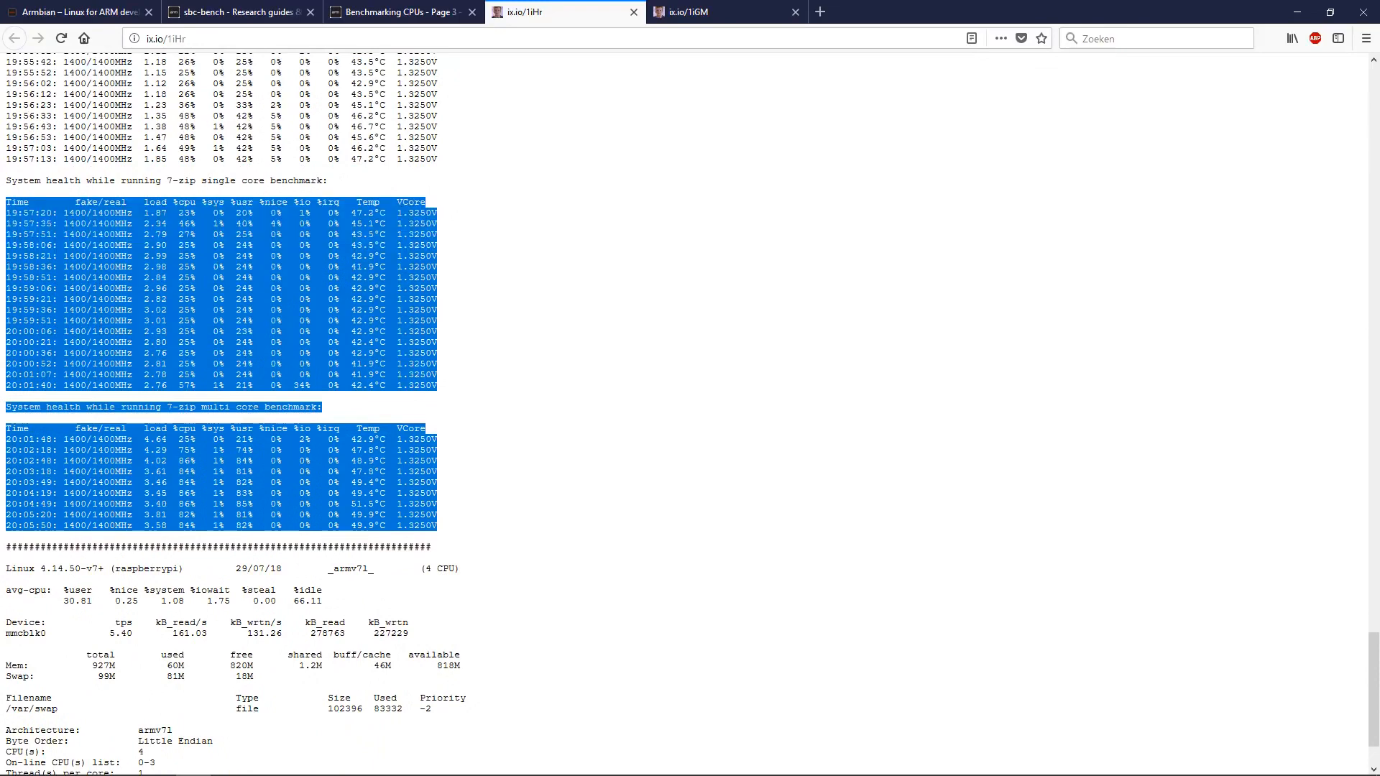
scroll("down", 3)
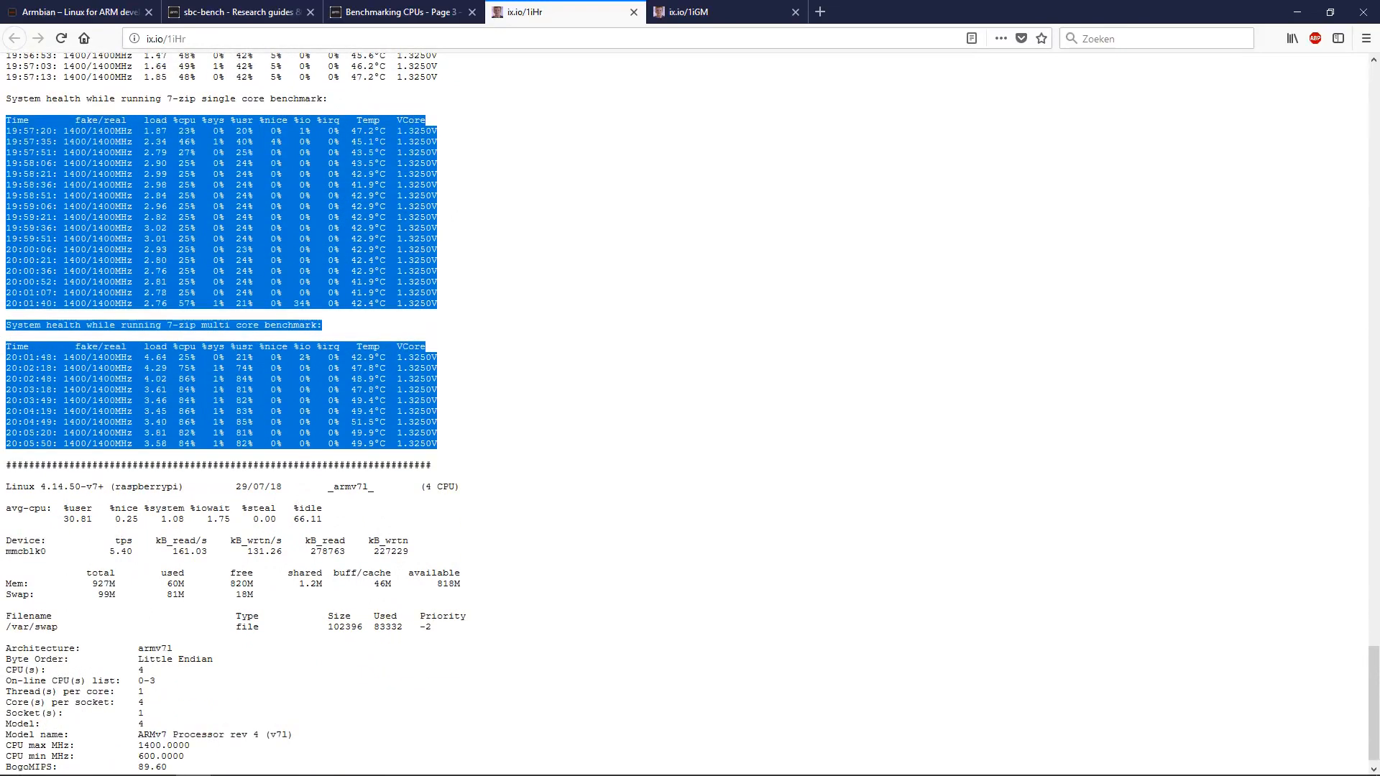
scroll("up", 3)
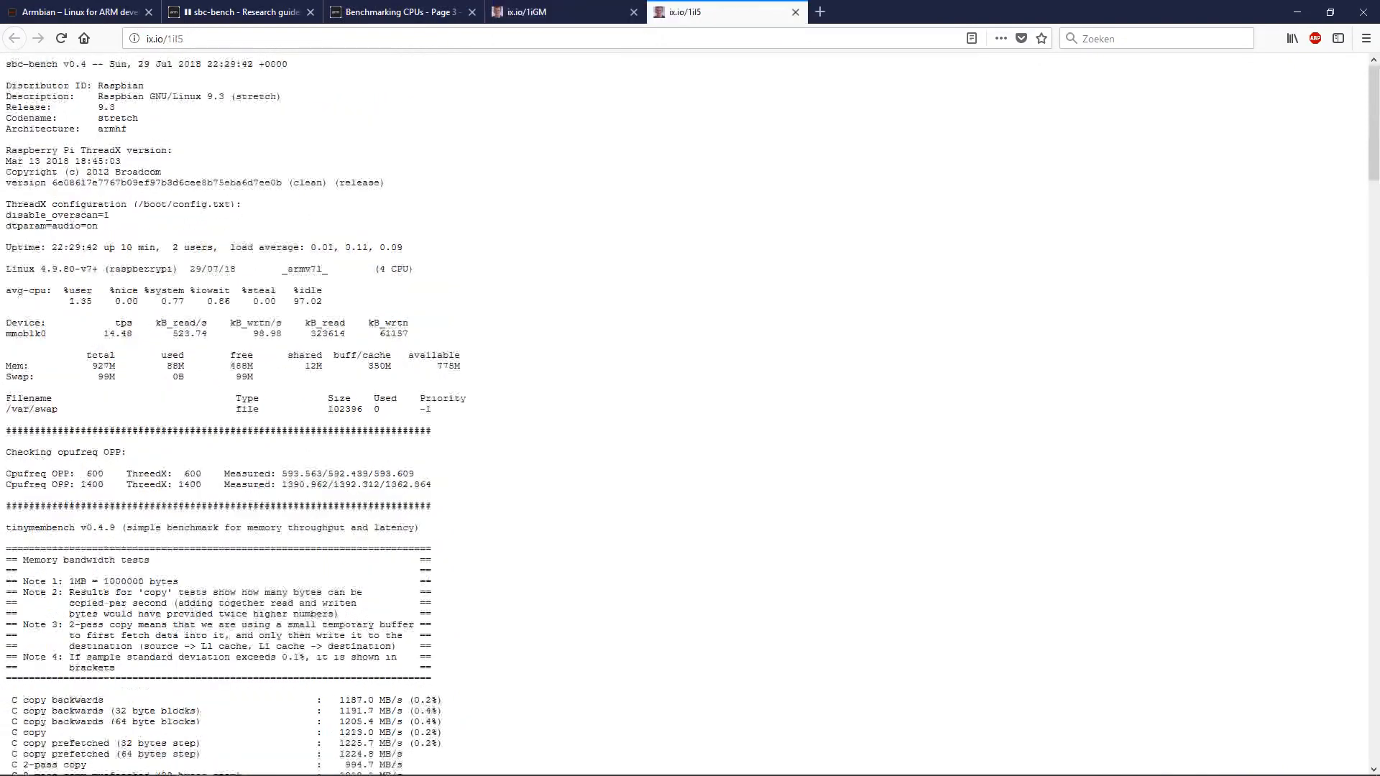
Compare 1iGM and 1iI5, marking the largest block-size memory latency readings.
scroll("down", 3)
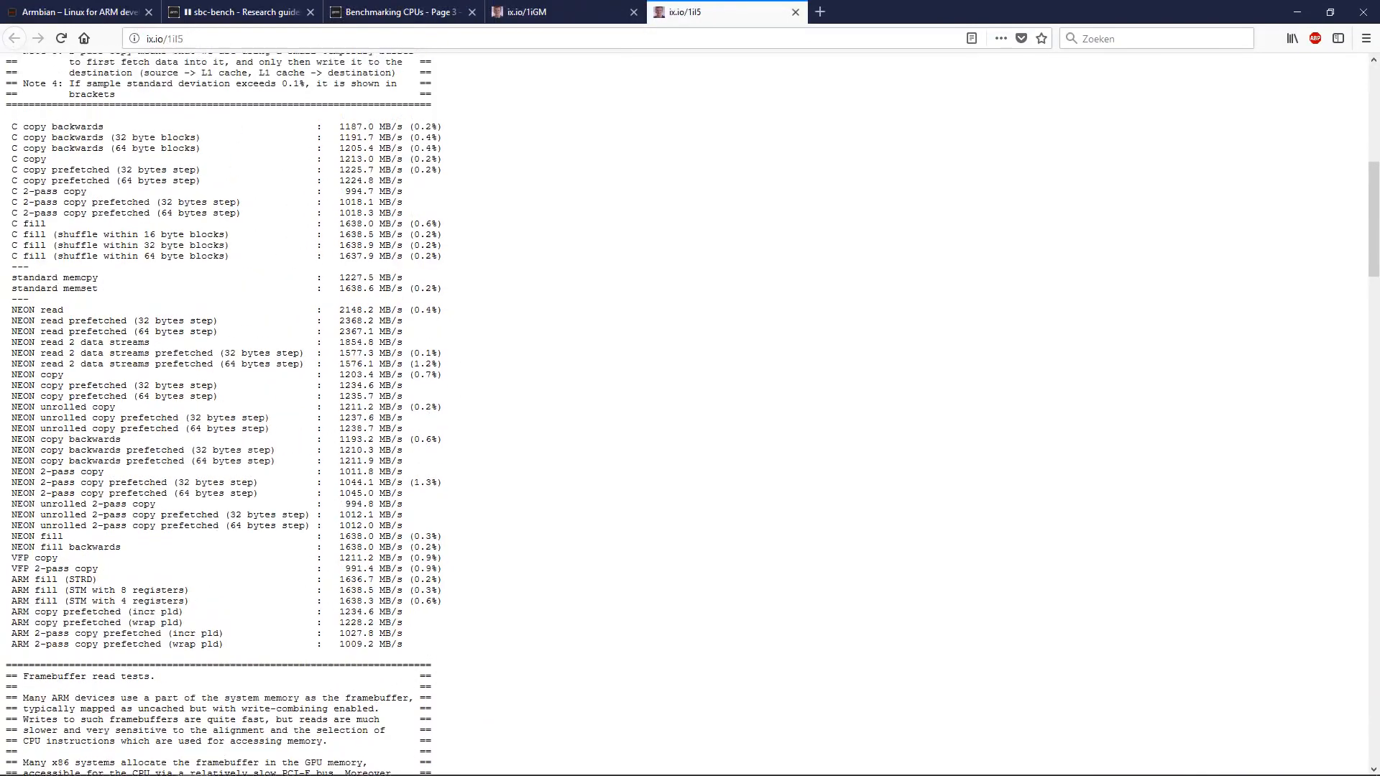
left_click(563, 12)
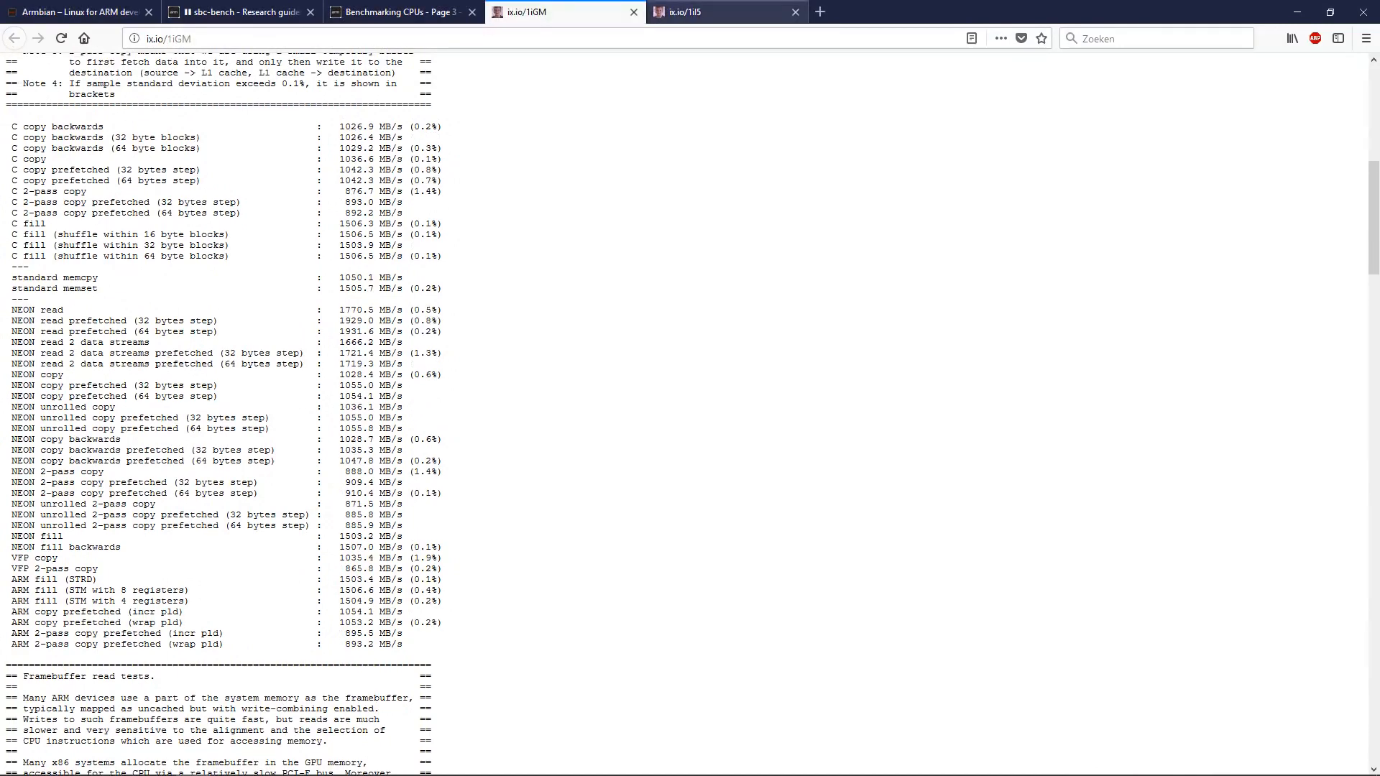
left_click(722, 11)
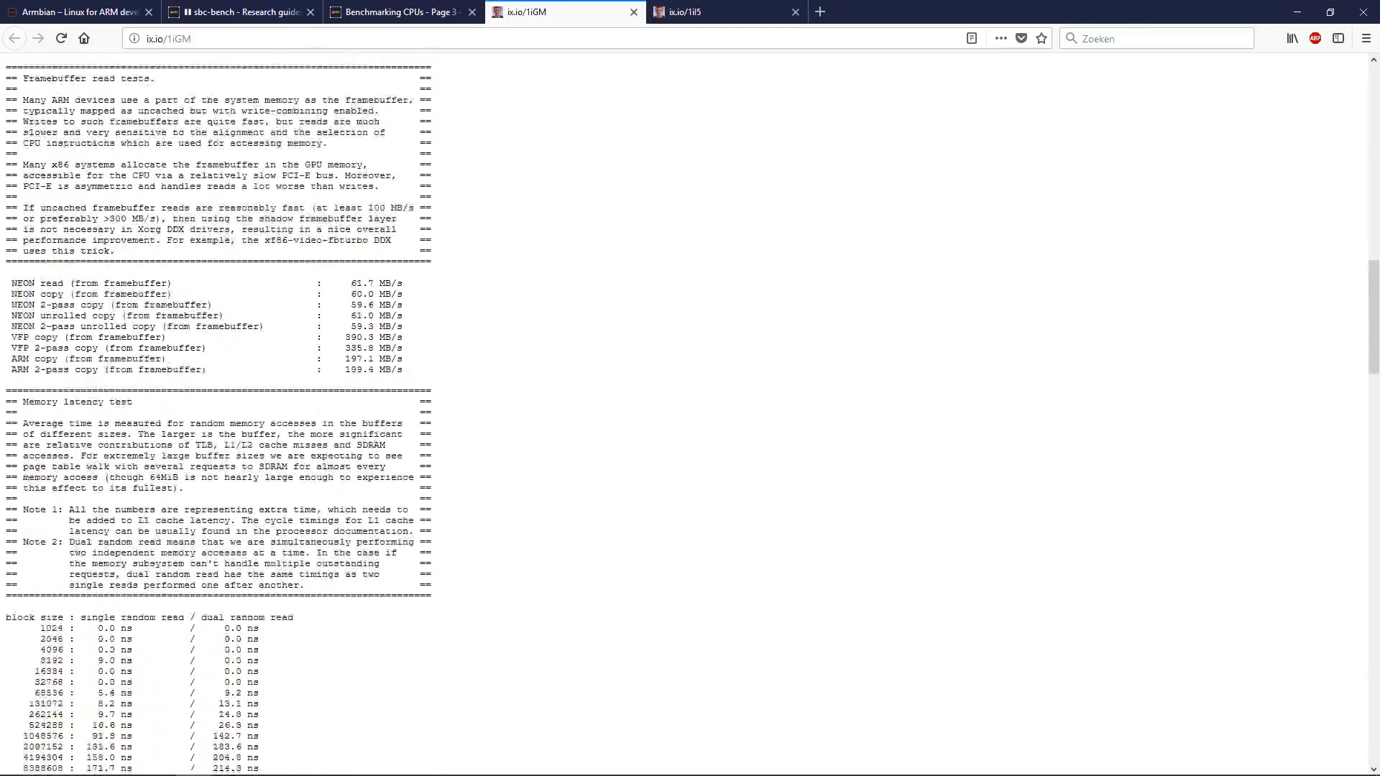
scroll("down", 3)
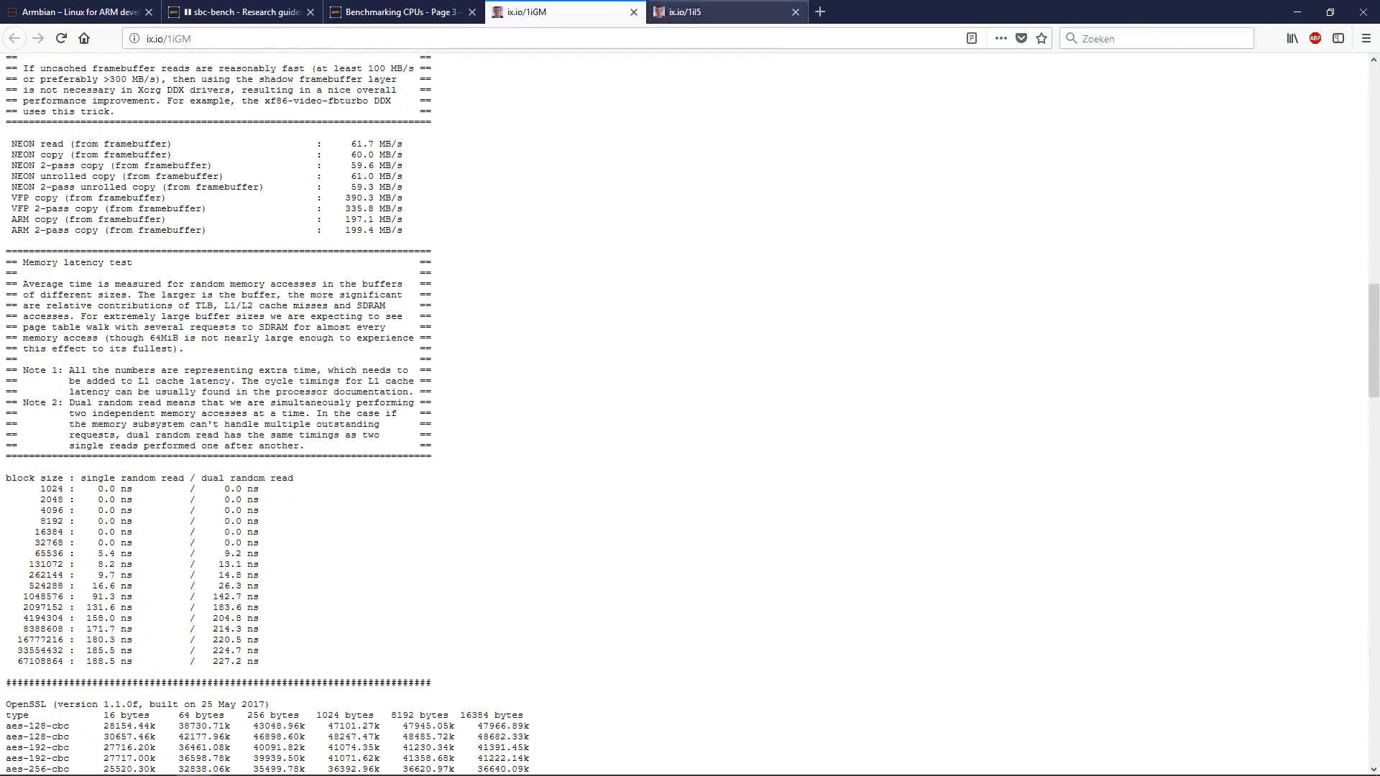
left_click(724, 11)
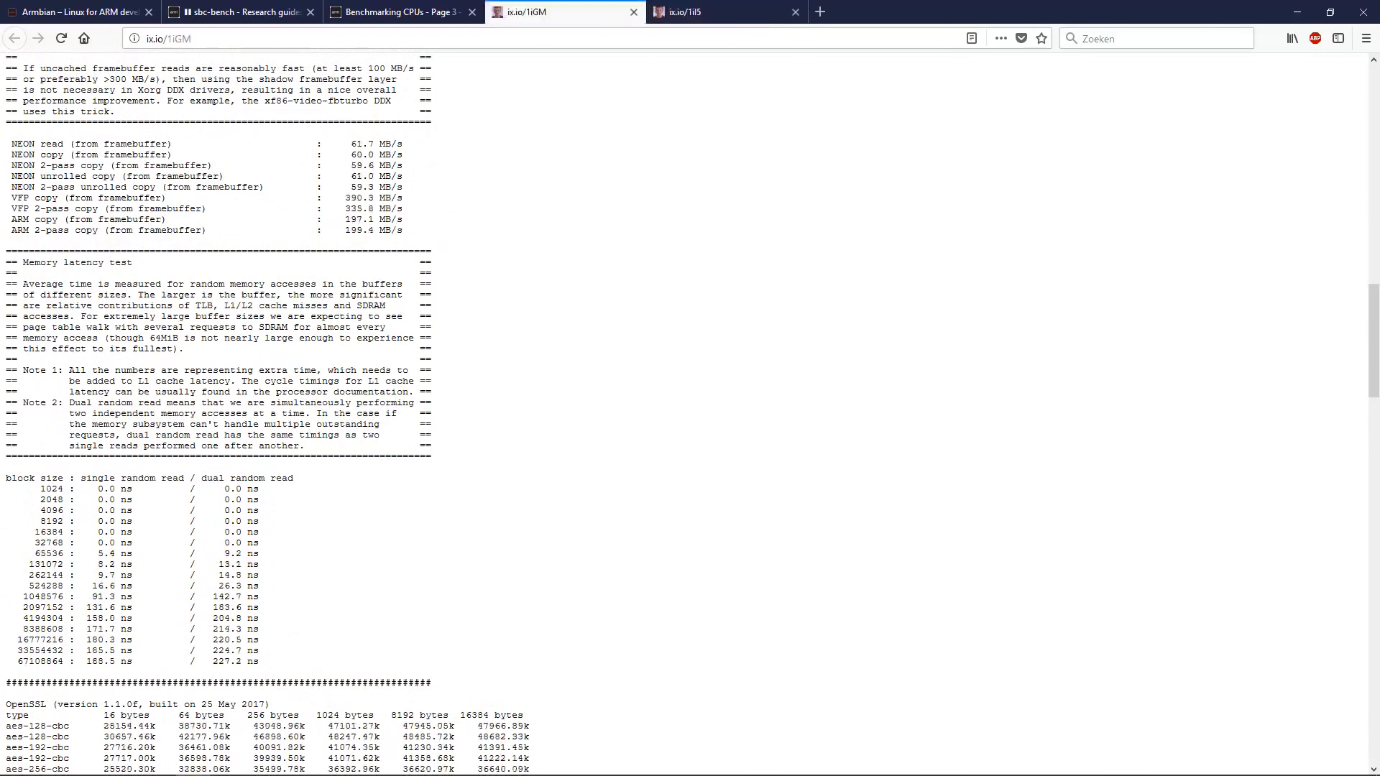
scroll("down", 3)
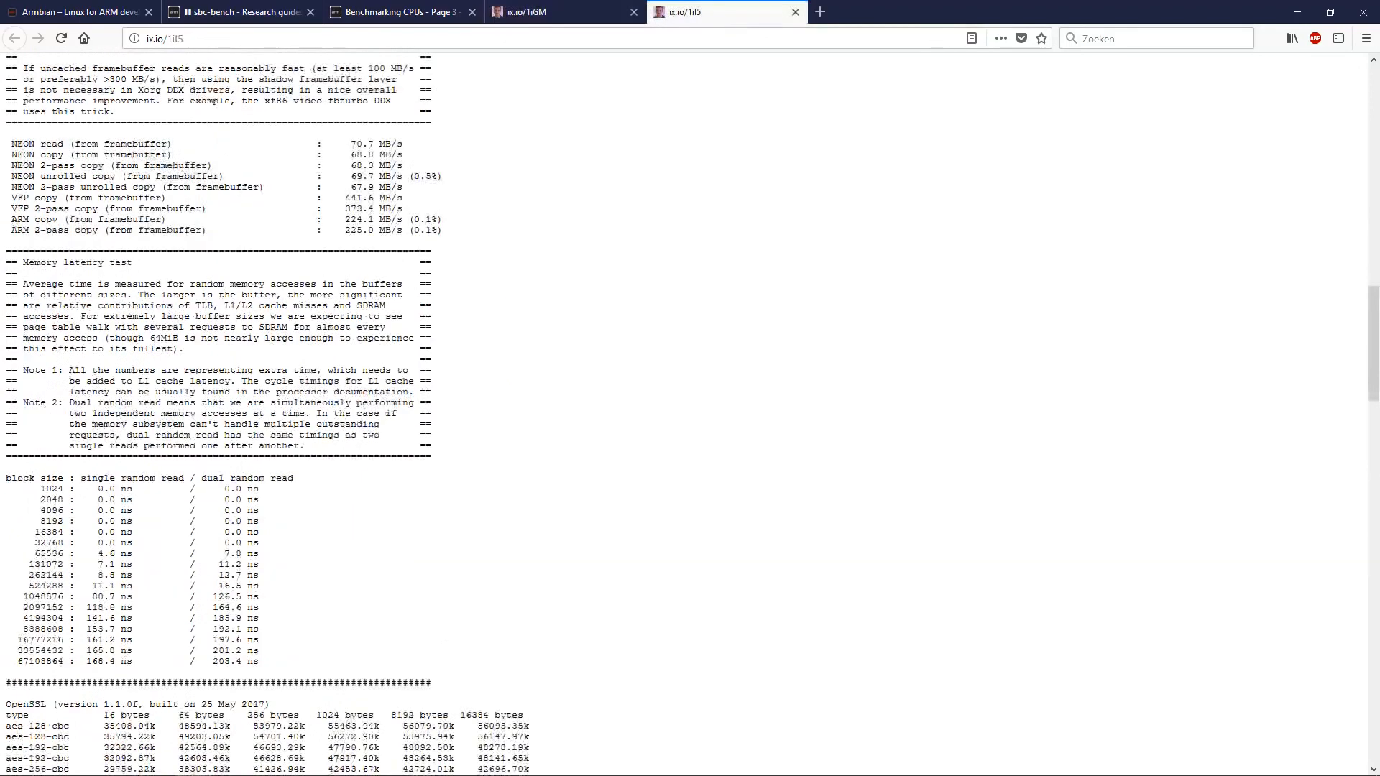
scroll("down", 3)
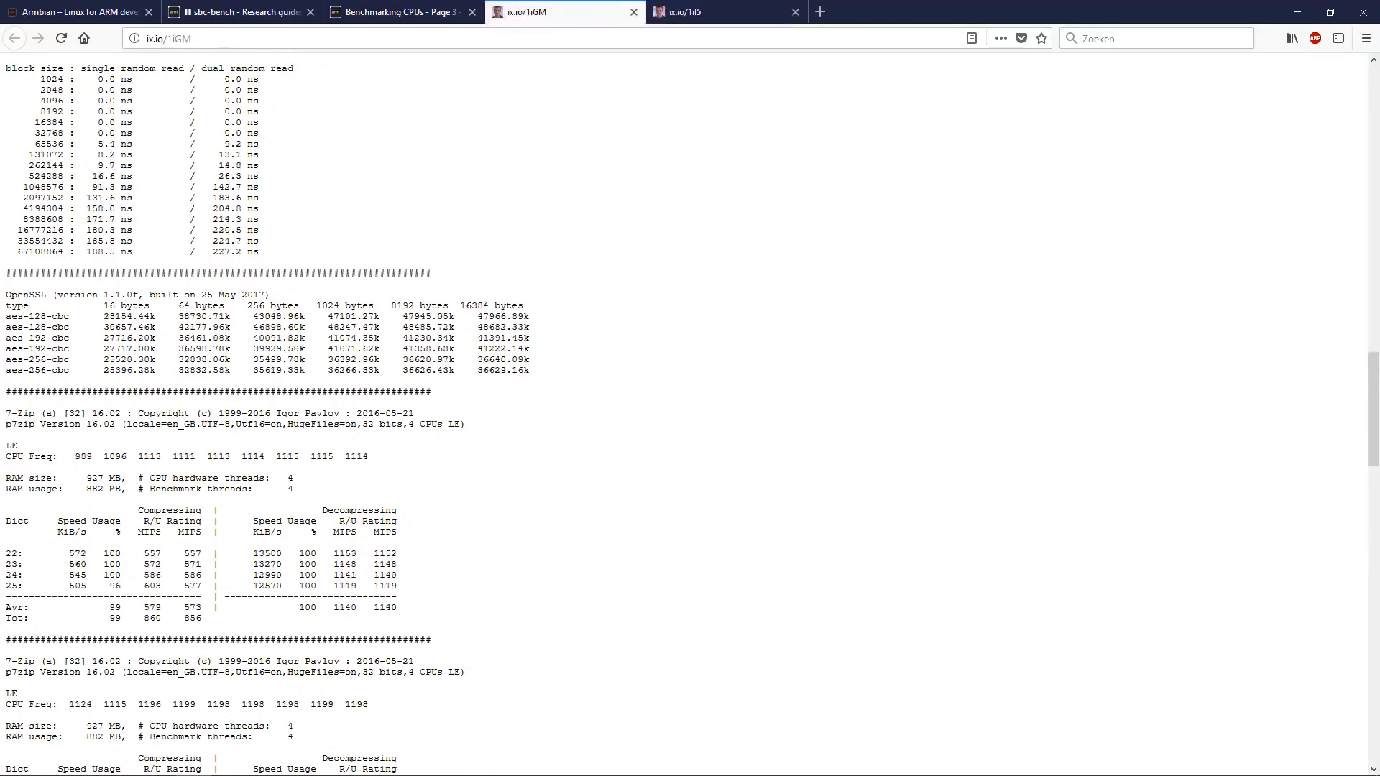
left_click_drag(97, 197, 255, 251)
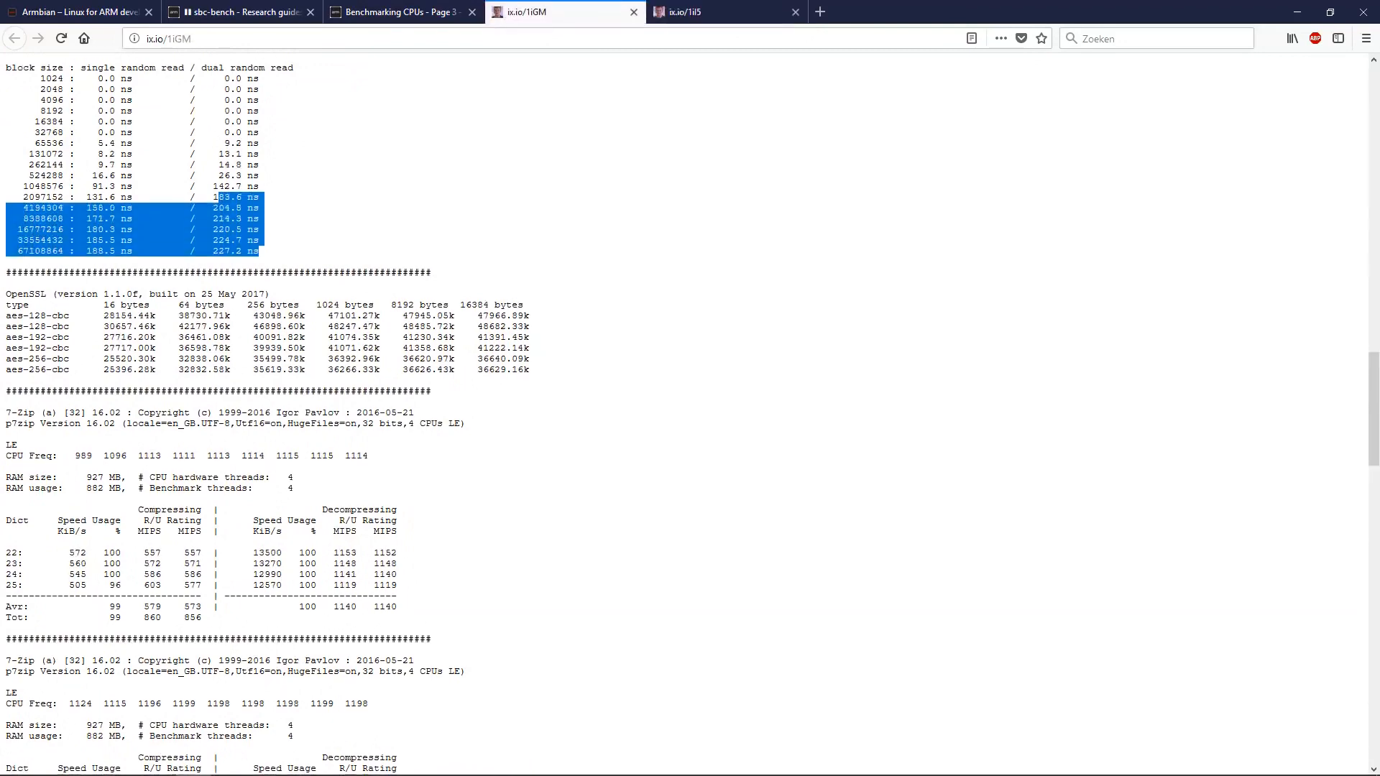
Compare 7-zip average decompression ratings, ending on 1iI5's system health temperature log.
left_click(722, 12)
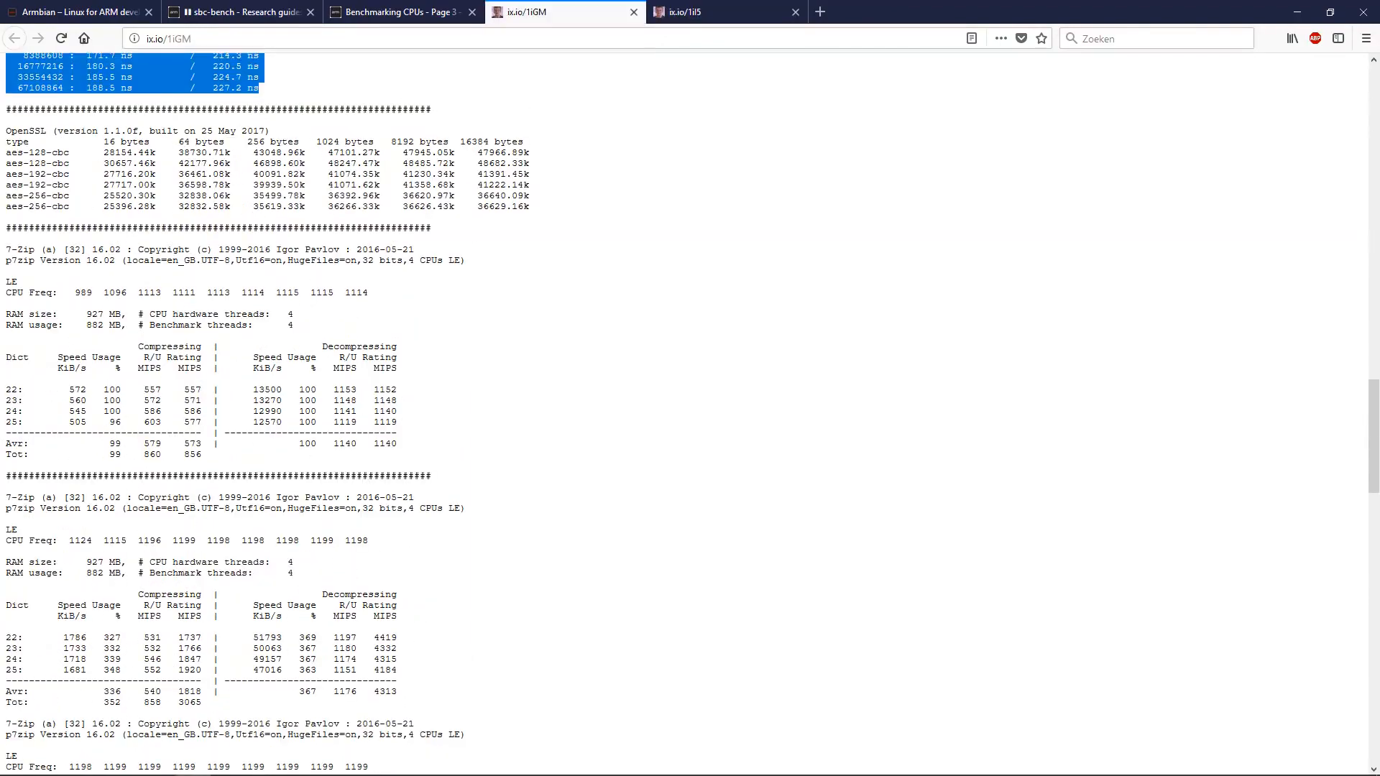
scroll("down", 3)
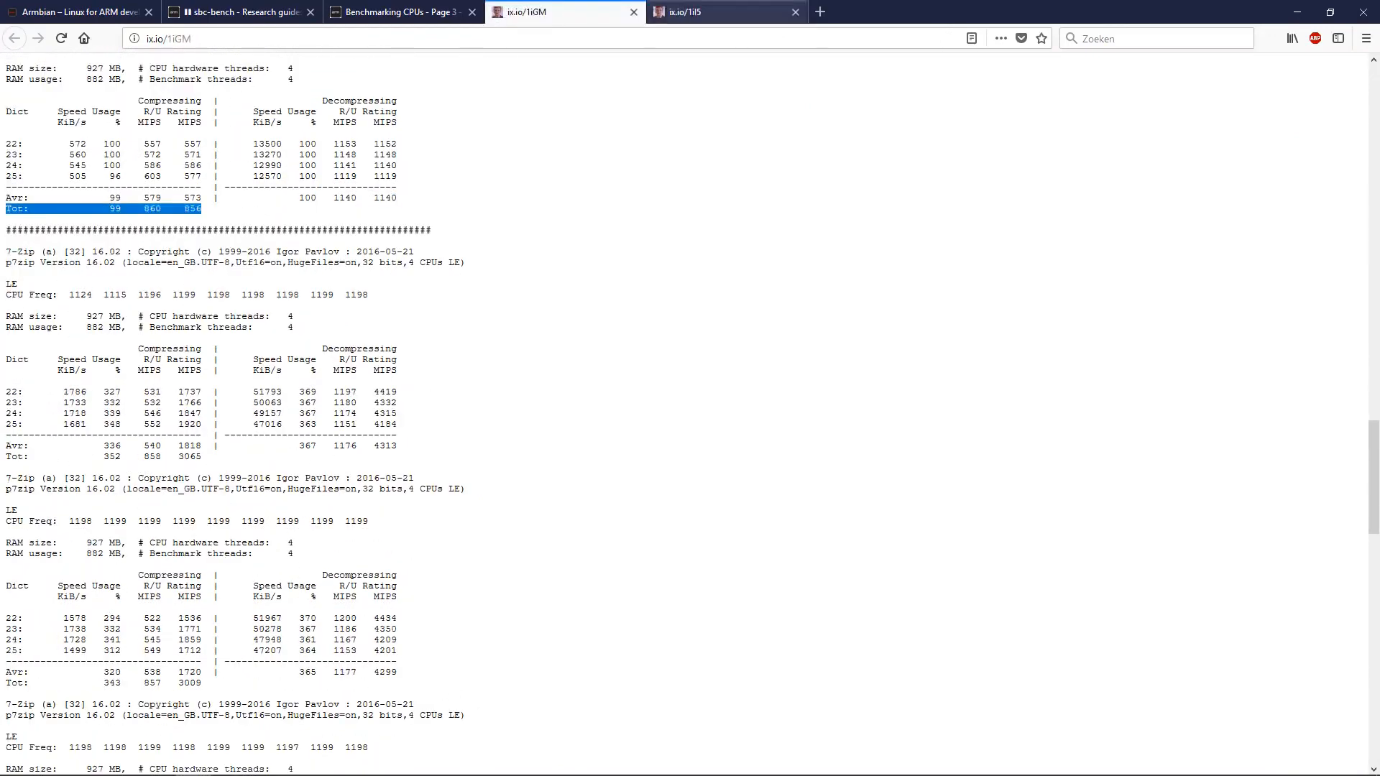
left_click(725, 11)
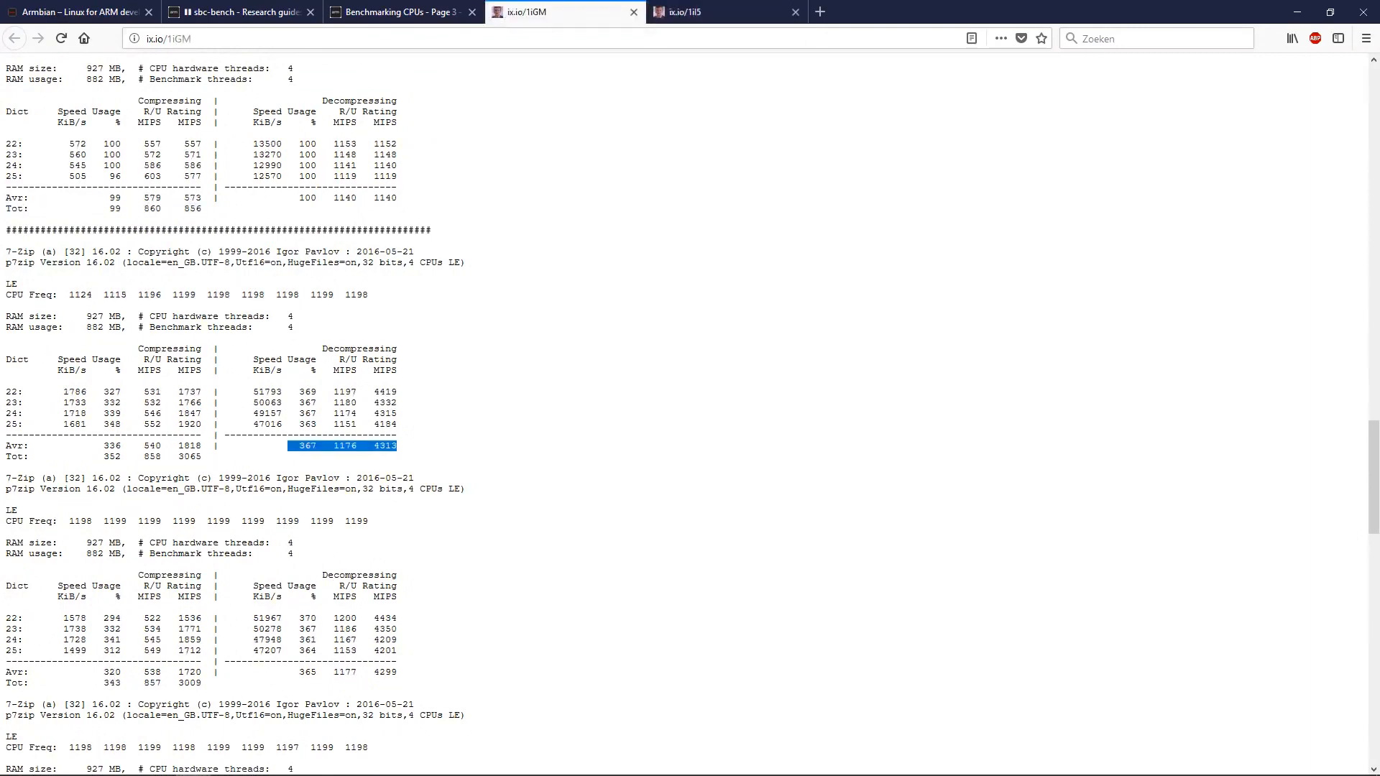
scroll("down", 3)
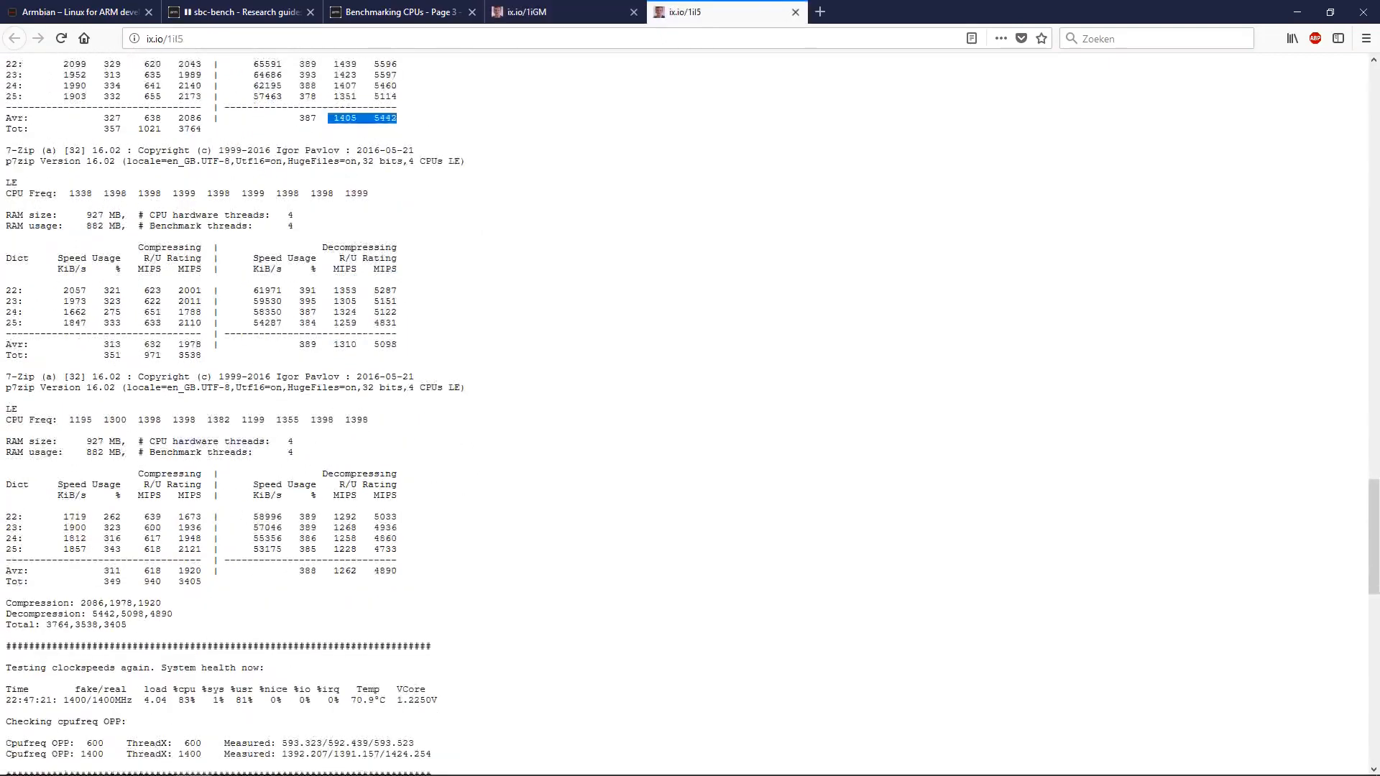
scroll("down", 3)
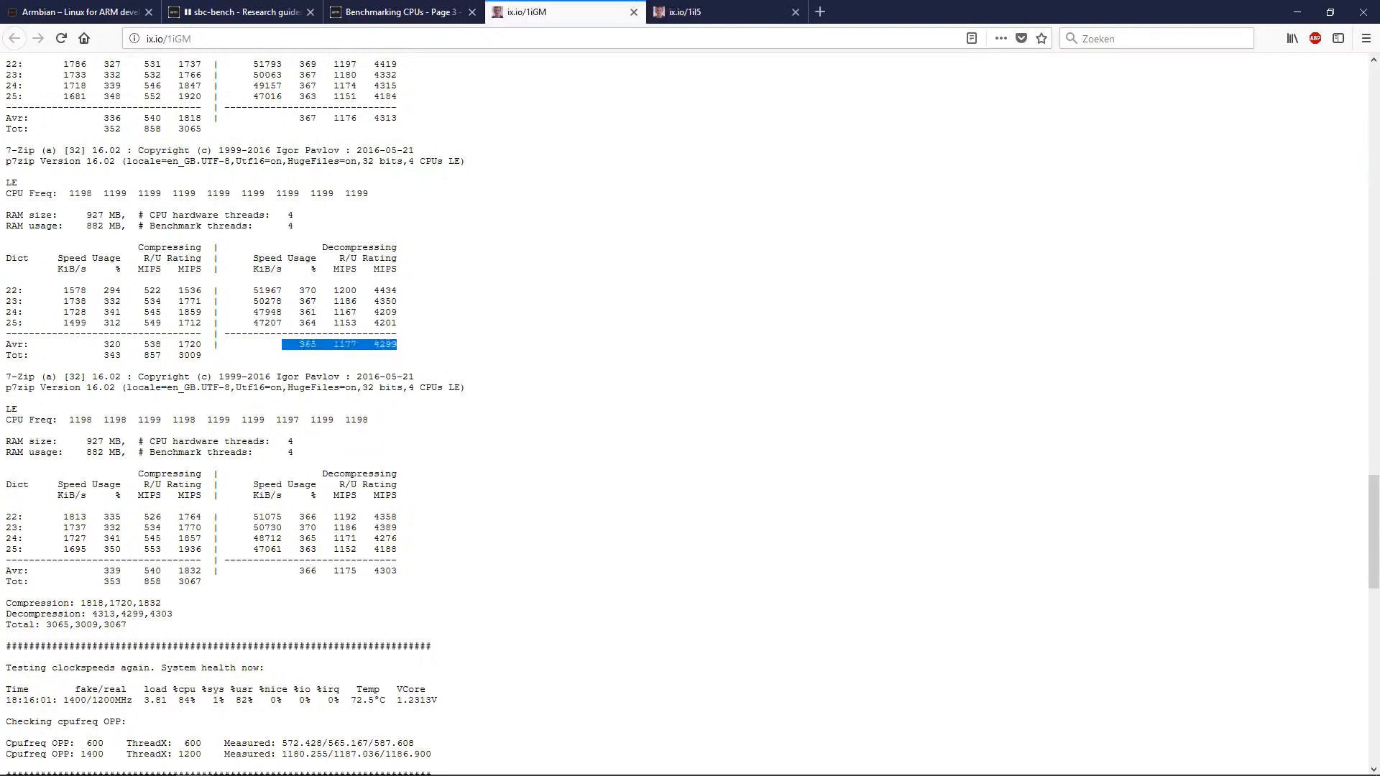
scroll("down", 3)
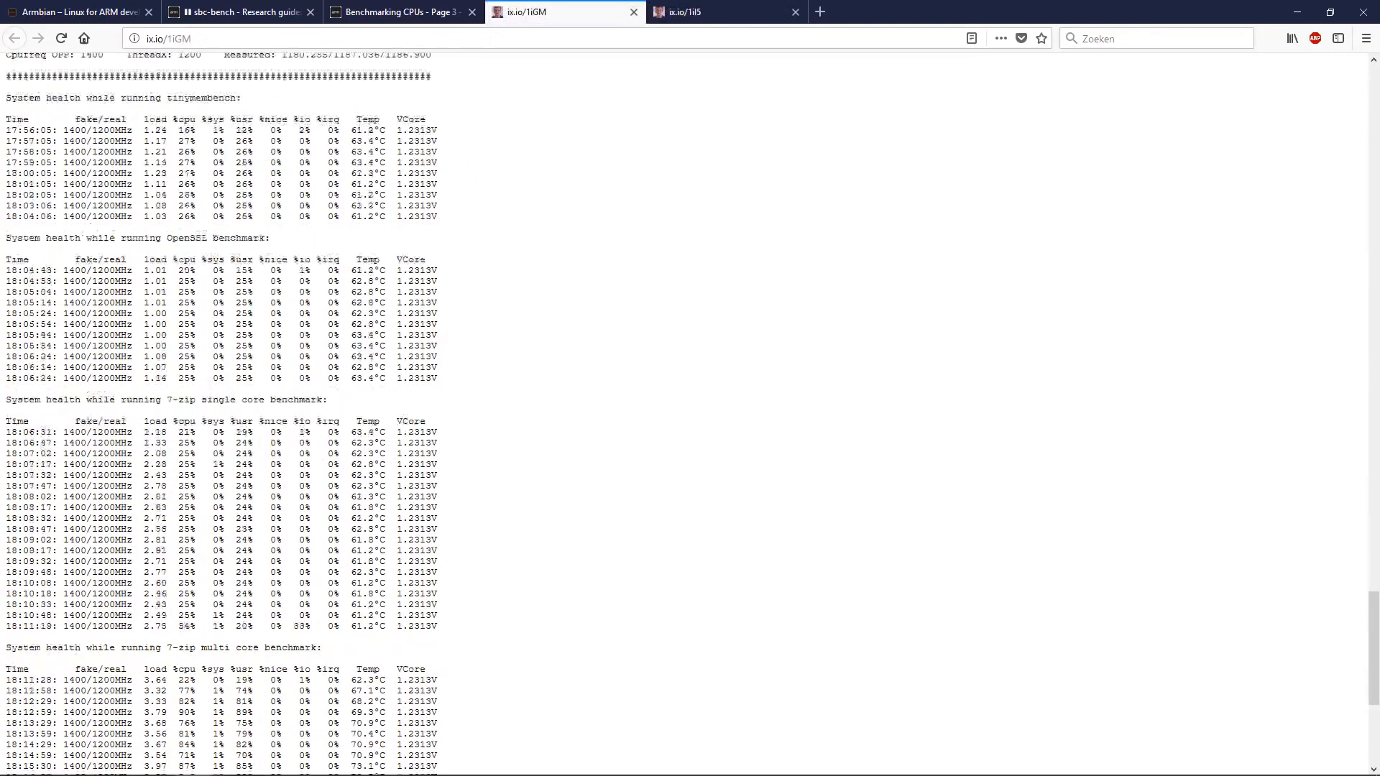
left_click(695, 12)
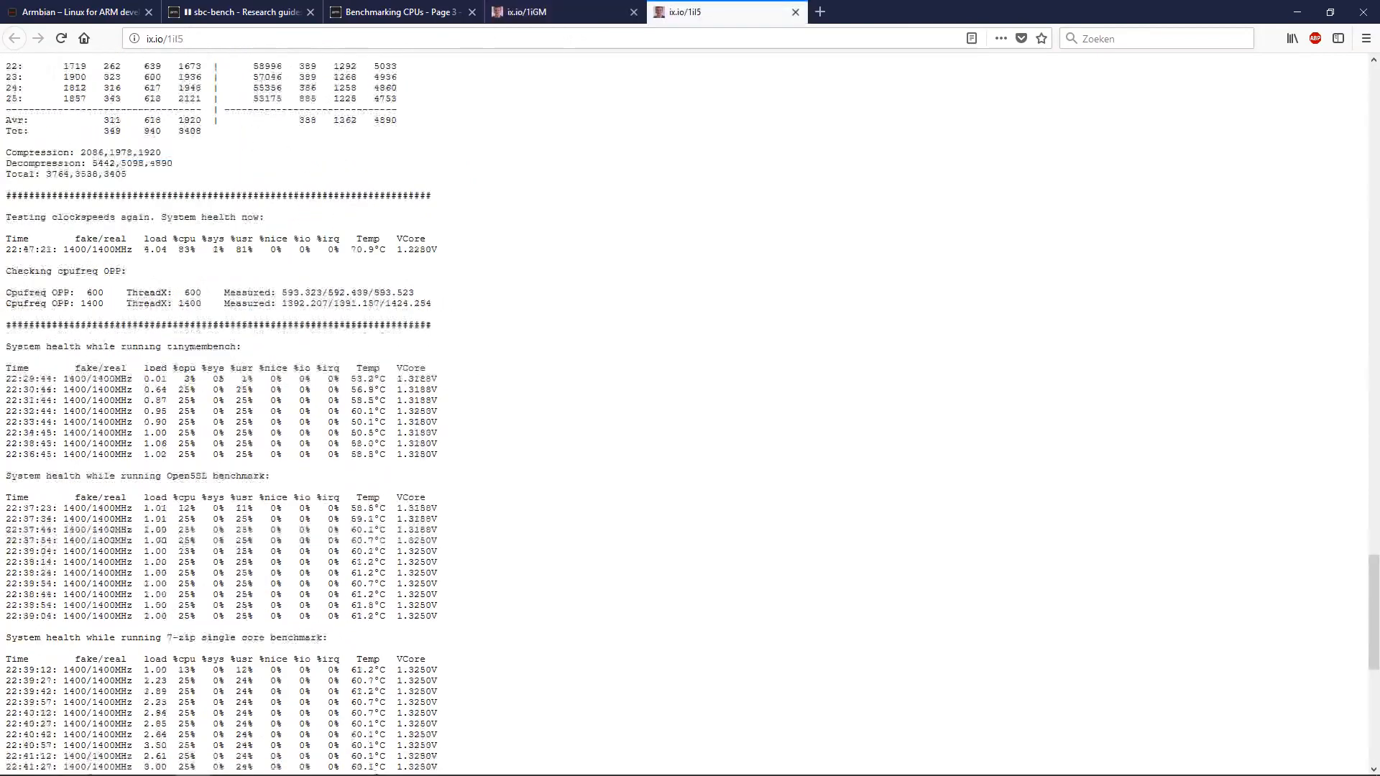
Scroll the 1iGM result, then go back to the Armbian forum thread.
scroll("down", 3)
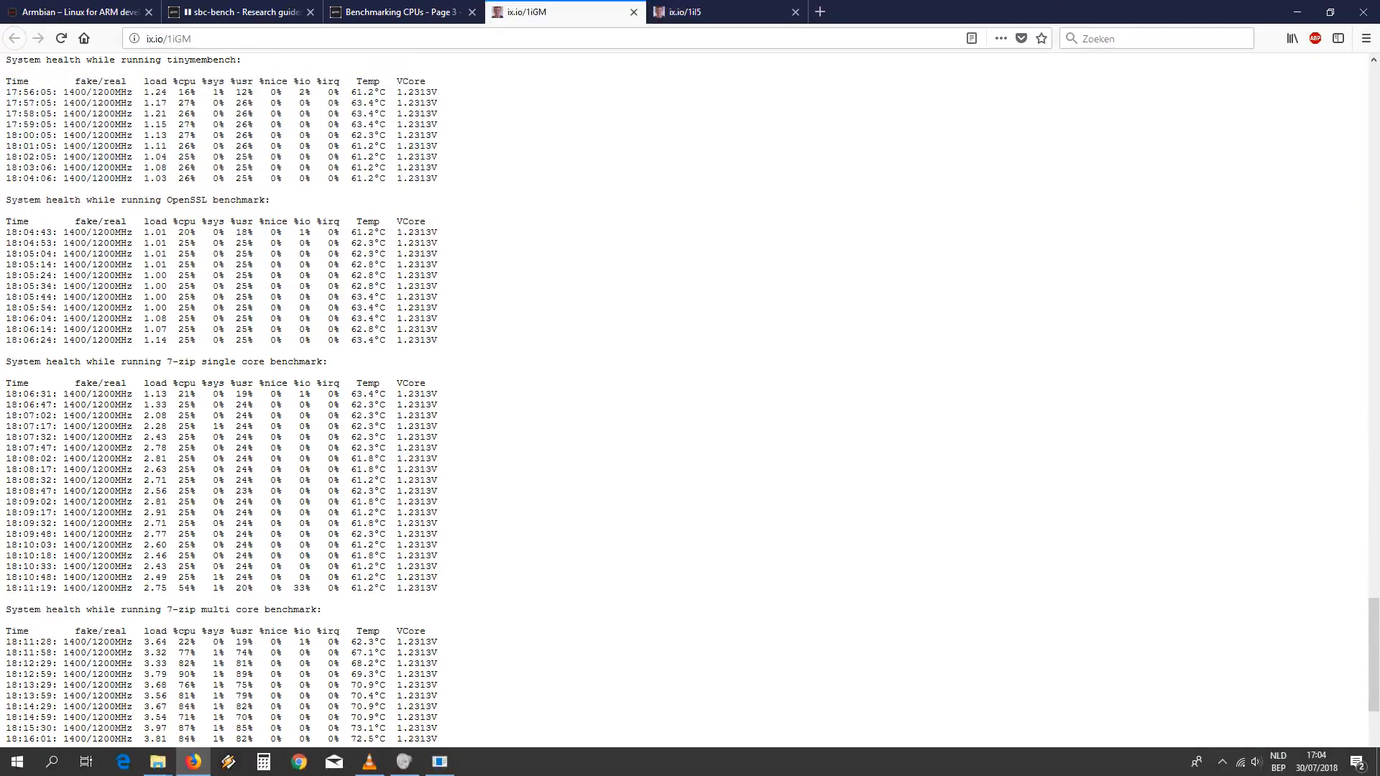
left_click(398, 11)
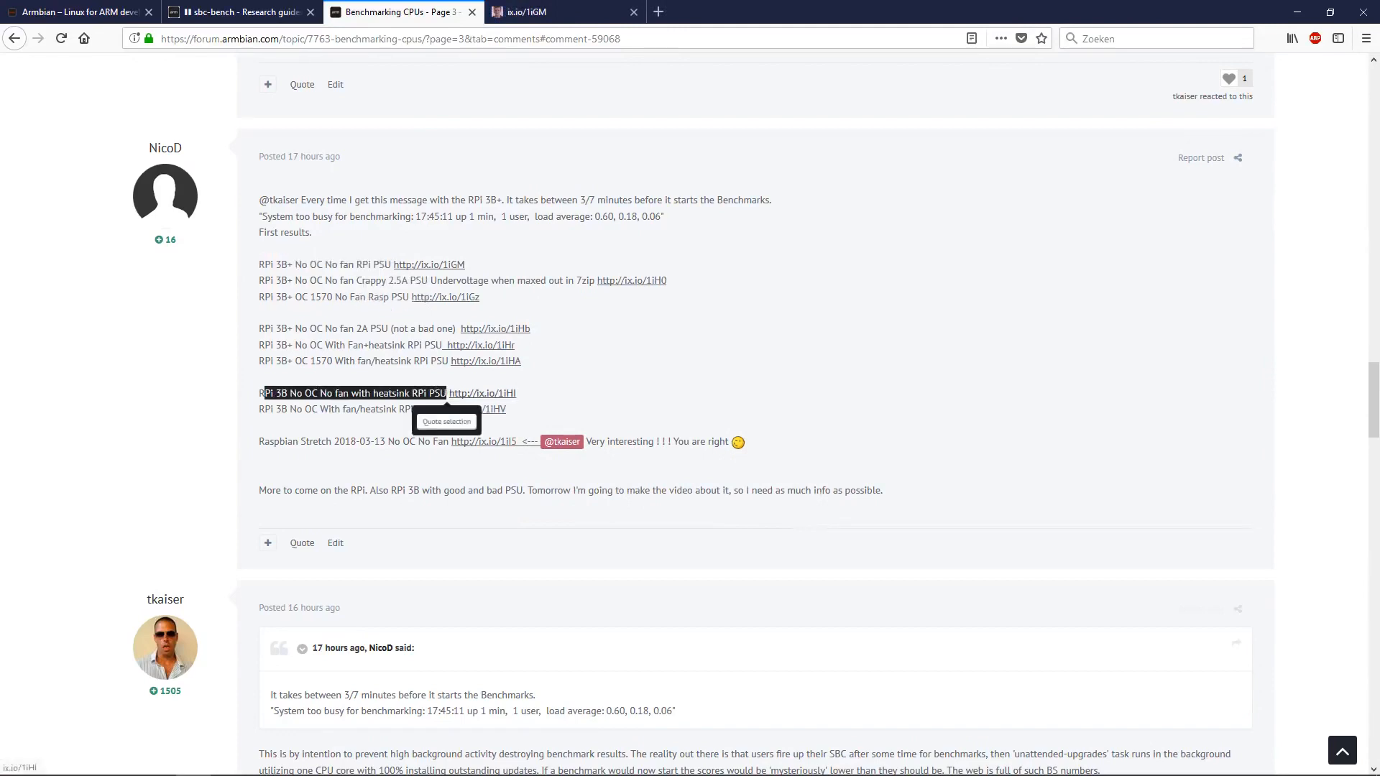
Open and view the ix.io/1iHI result for RPi 3B No OC, no fan, with heatsink.
left_click(481, 393)
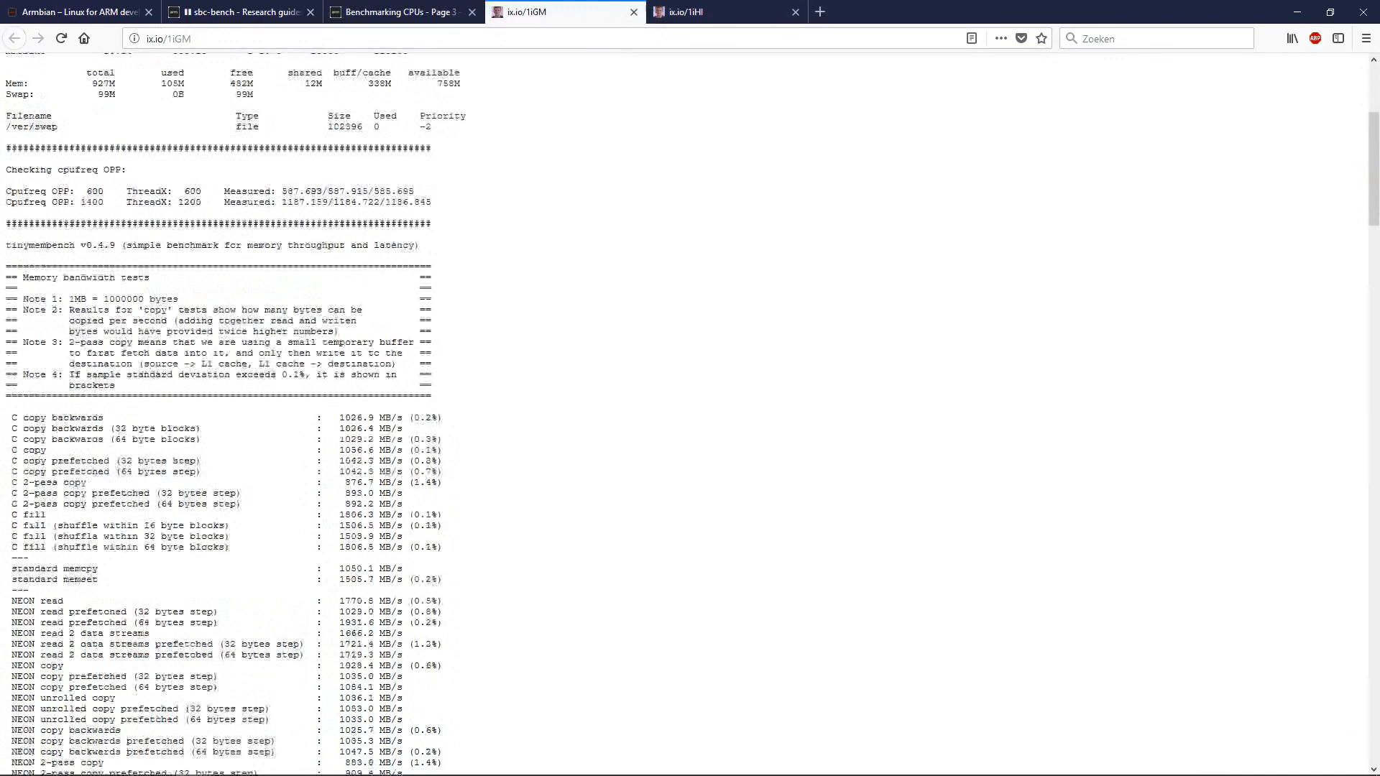
left_click(687, 12)
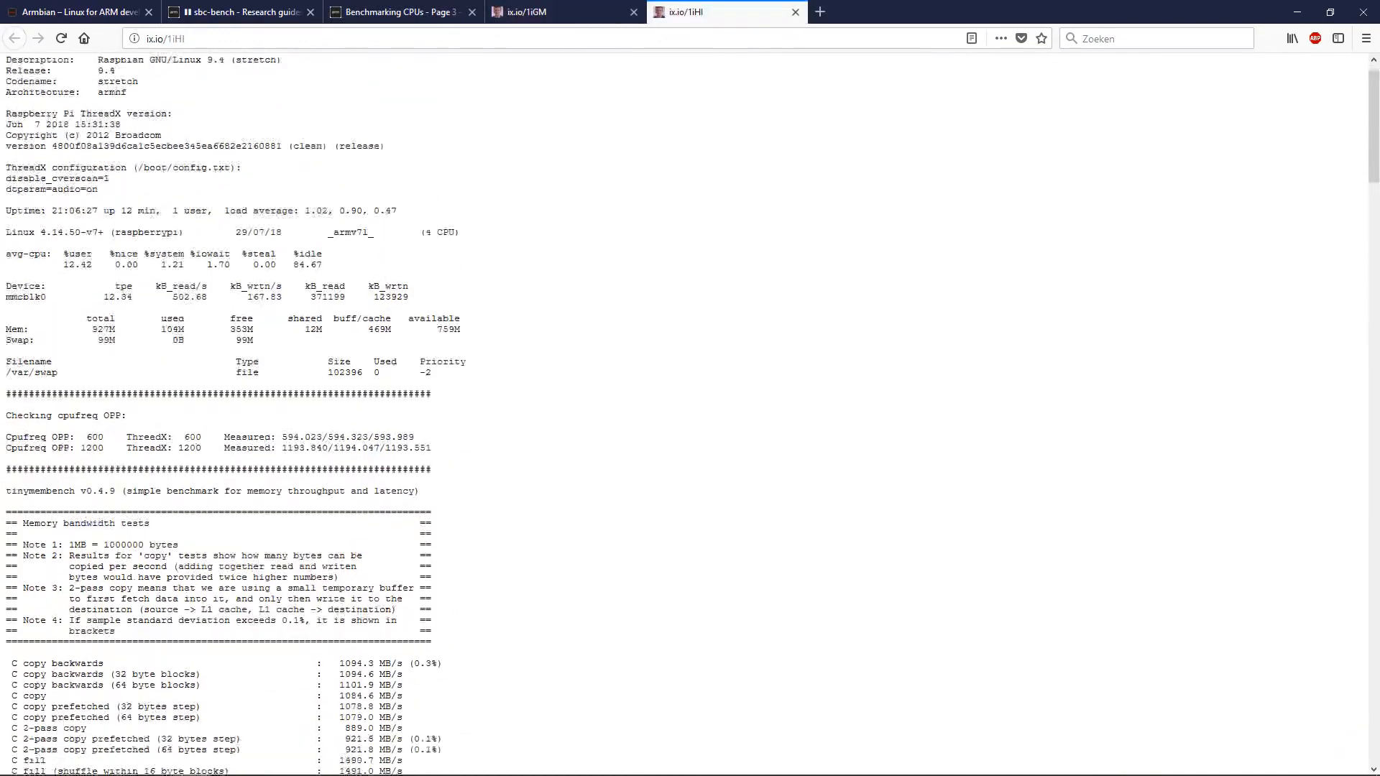
Compare 1iHI and 1iGM memory latency and 7-zip figures, marking 1iHI's AES OpenSSL results.
scroll("down", 3)
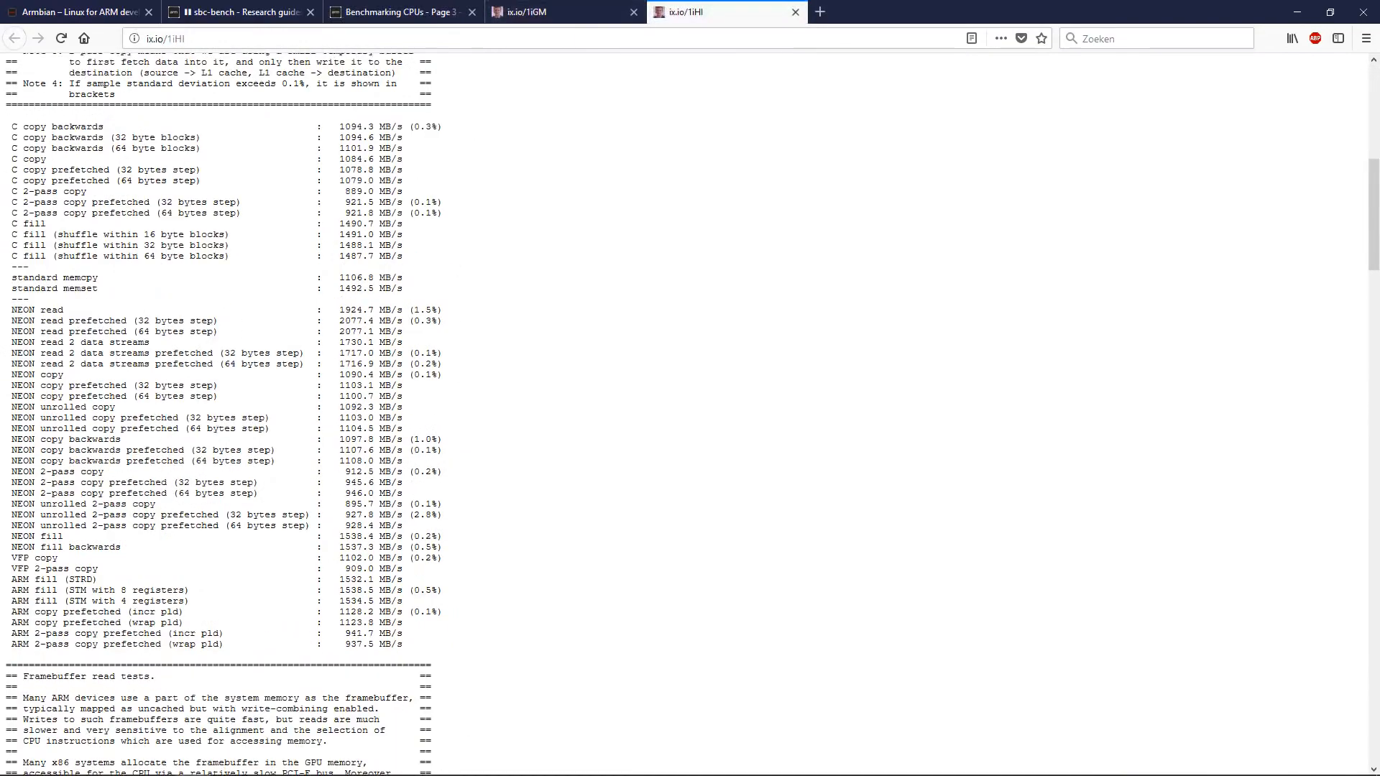
left_click(546, 12)
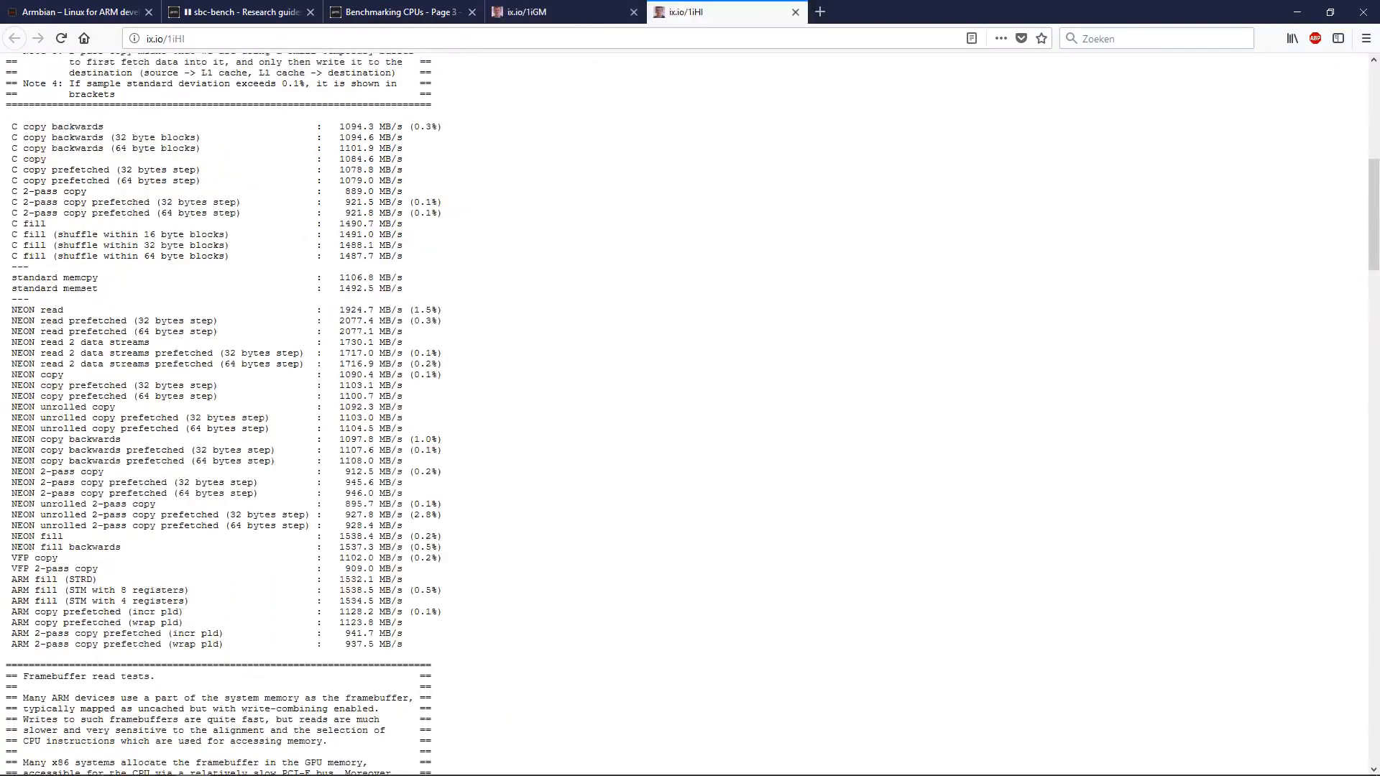
scroll("down", 3)
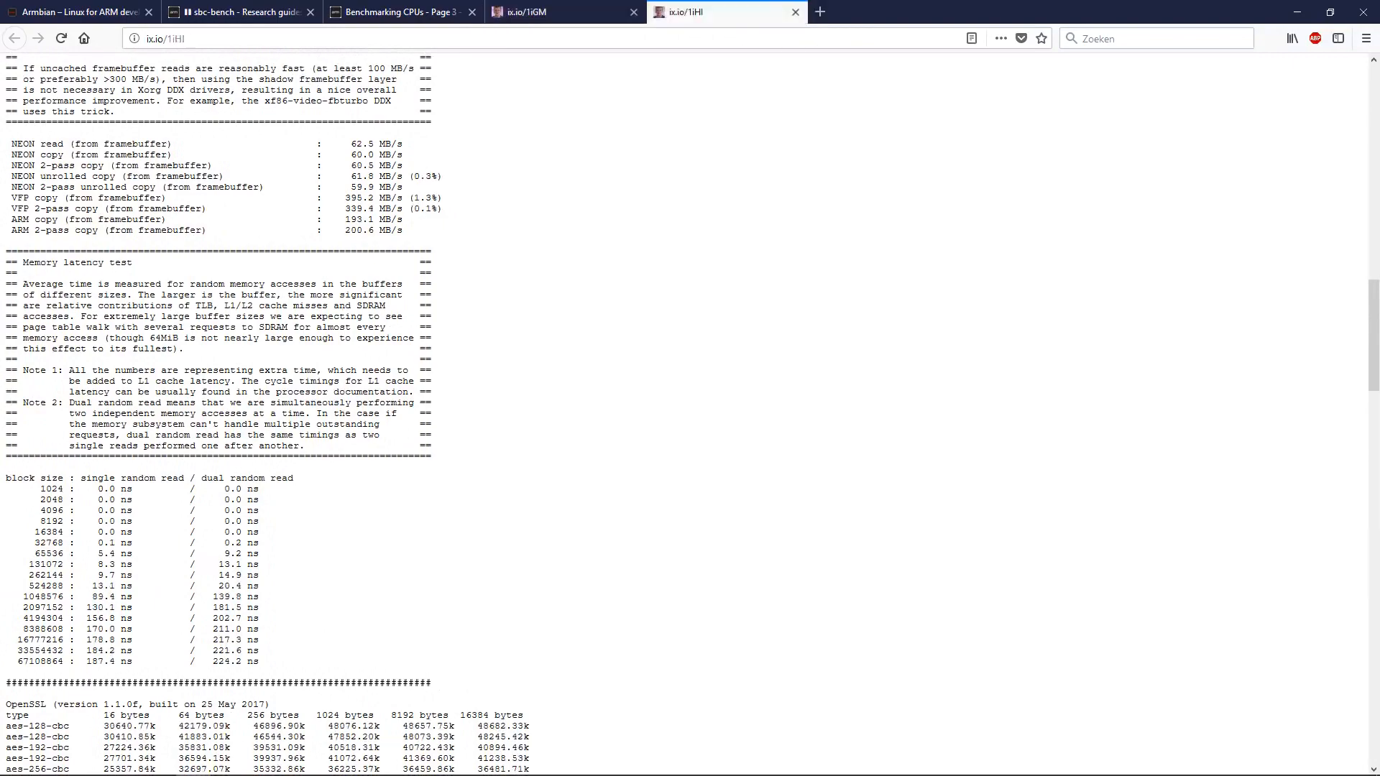
scroll("down", 3)
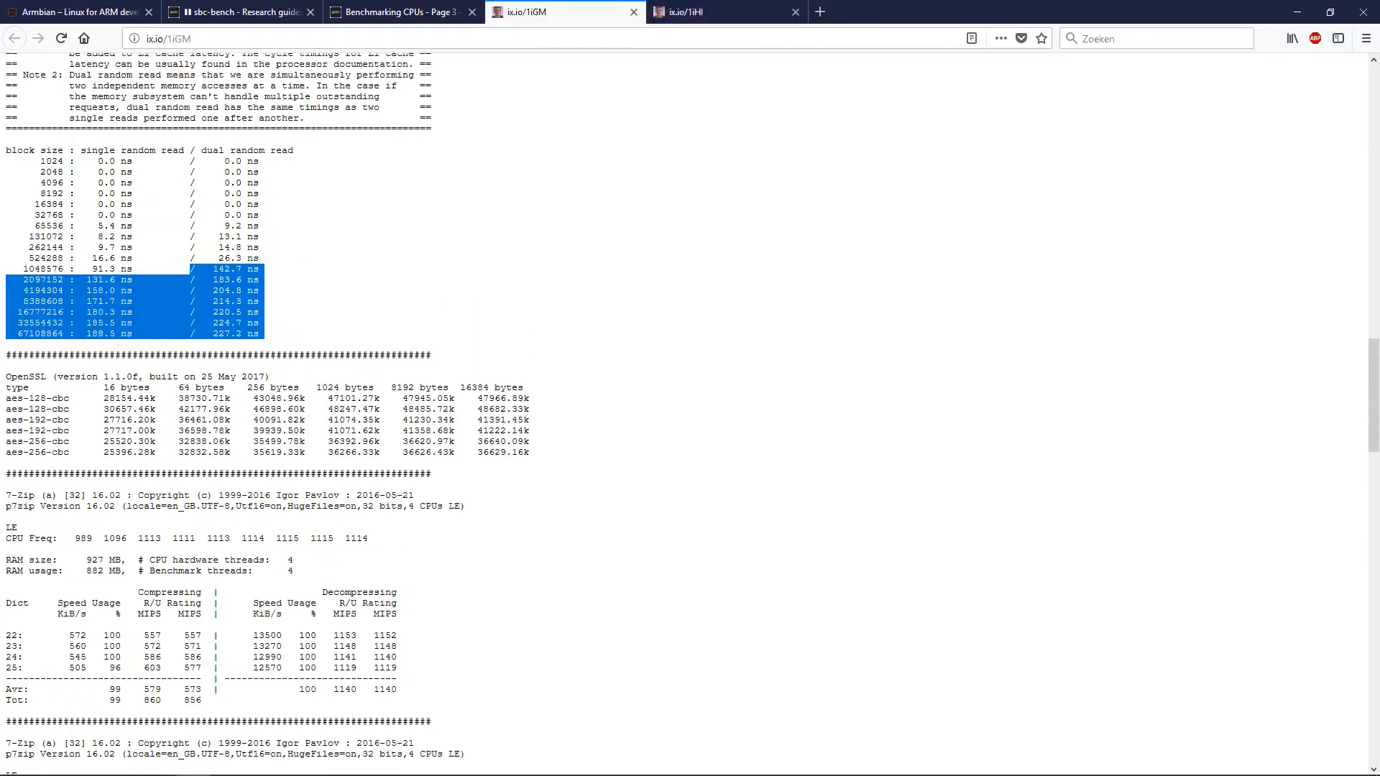
scroll("down", 3)
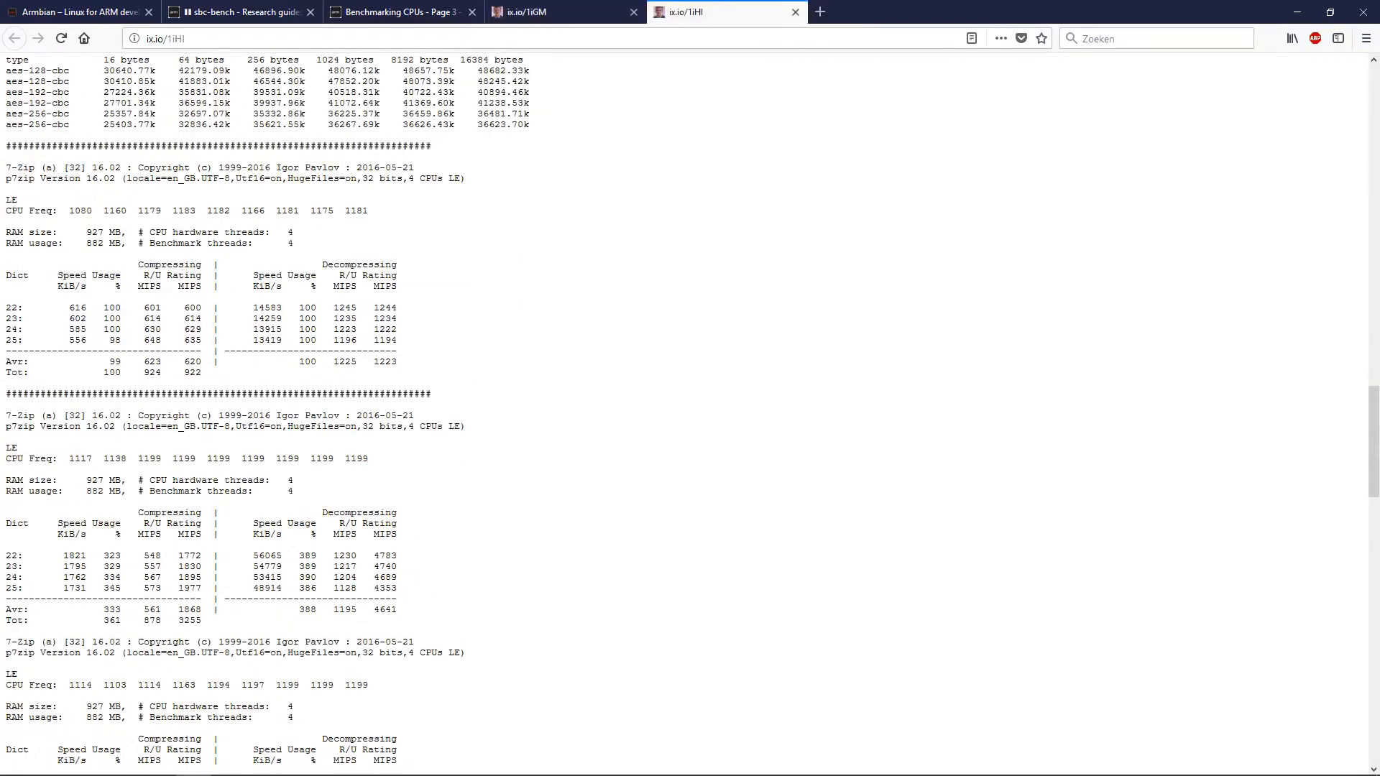
left_click_drag(26, 70, 529, 125)
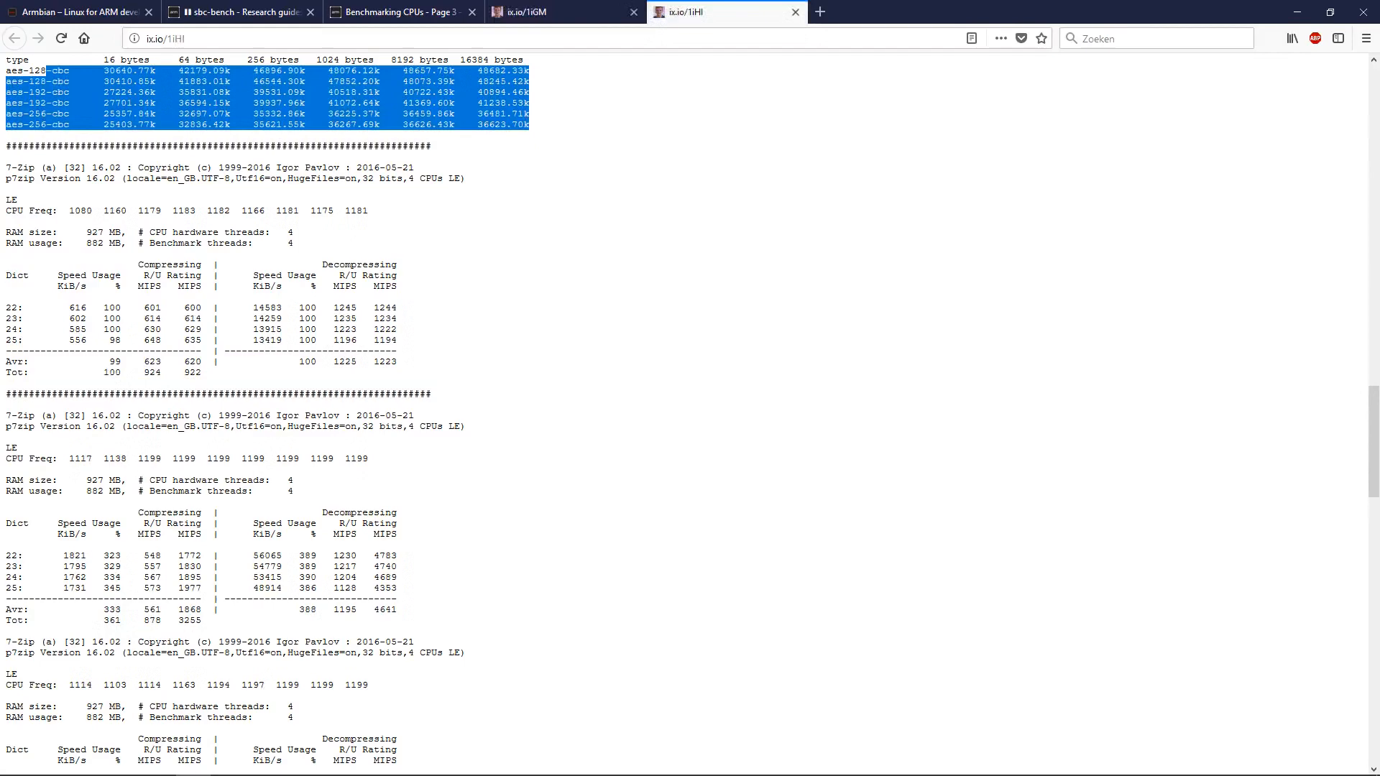
scroll("down", 3)
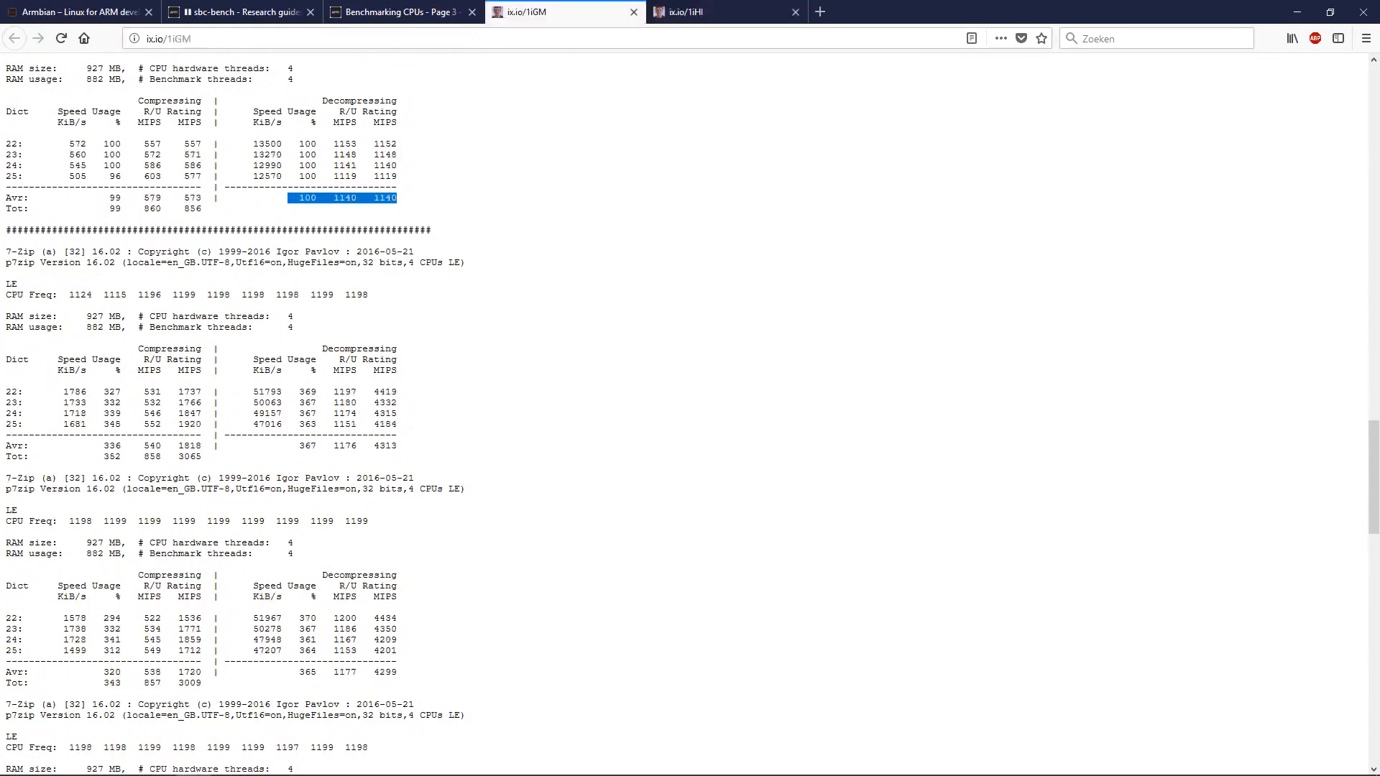
Compare 1iGM and 1iHI multi-core 7-zip scores, reaching 1iGM's 72.5°C temperature peak.
scroll("down", 3)
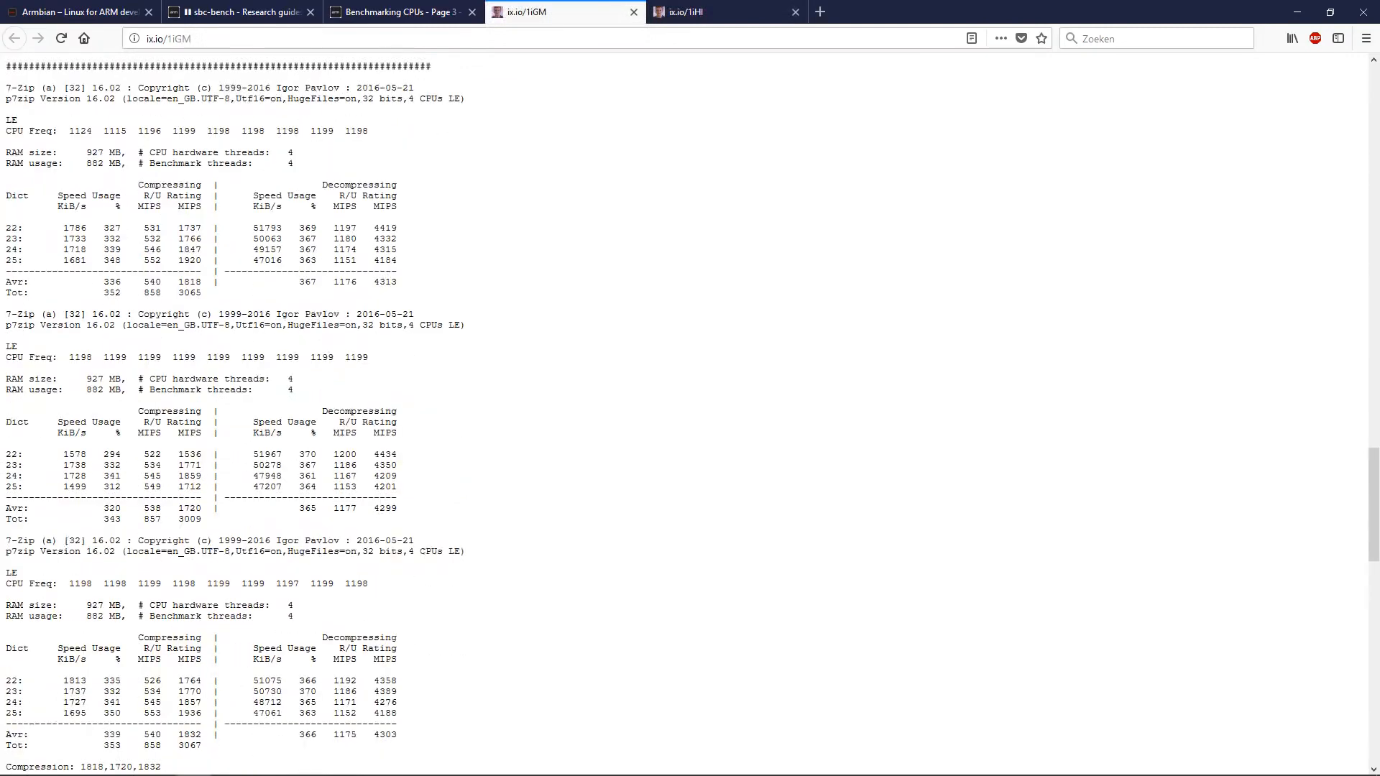
scroll("down", 3)
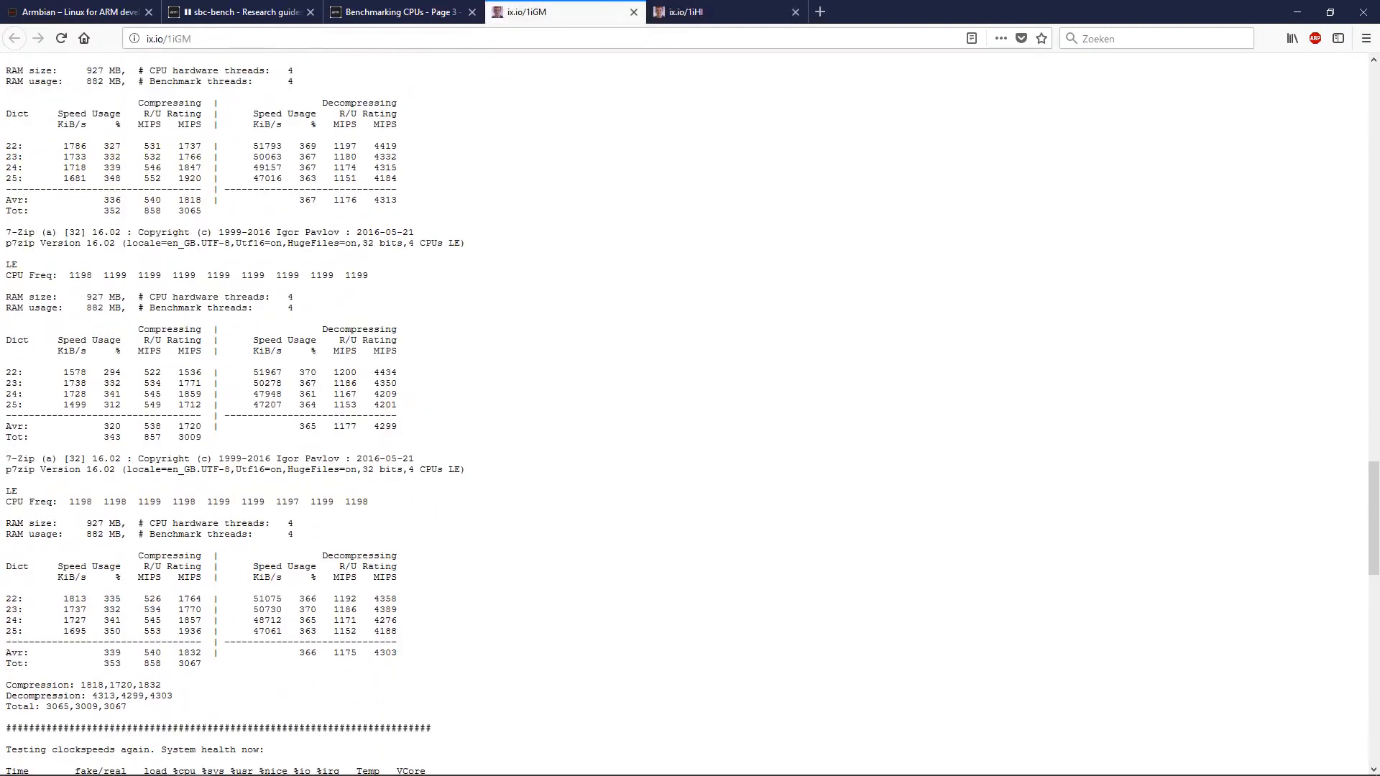
left_click(718, 11)
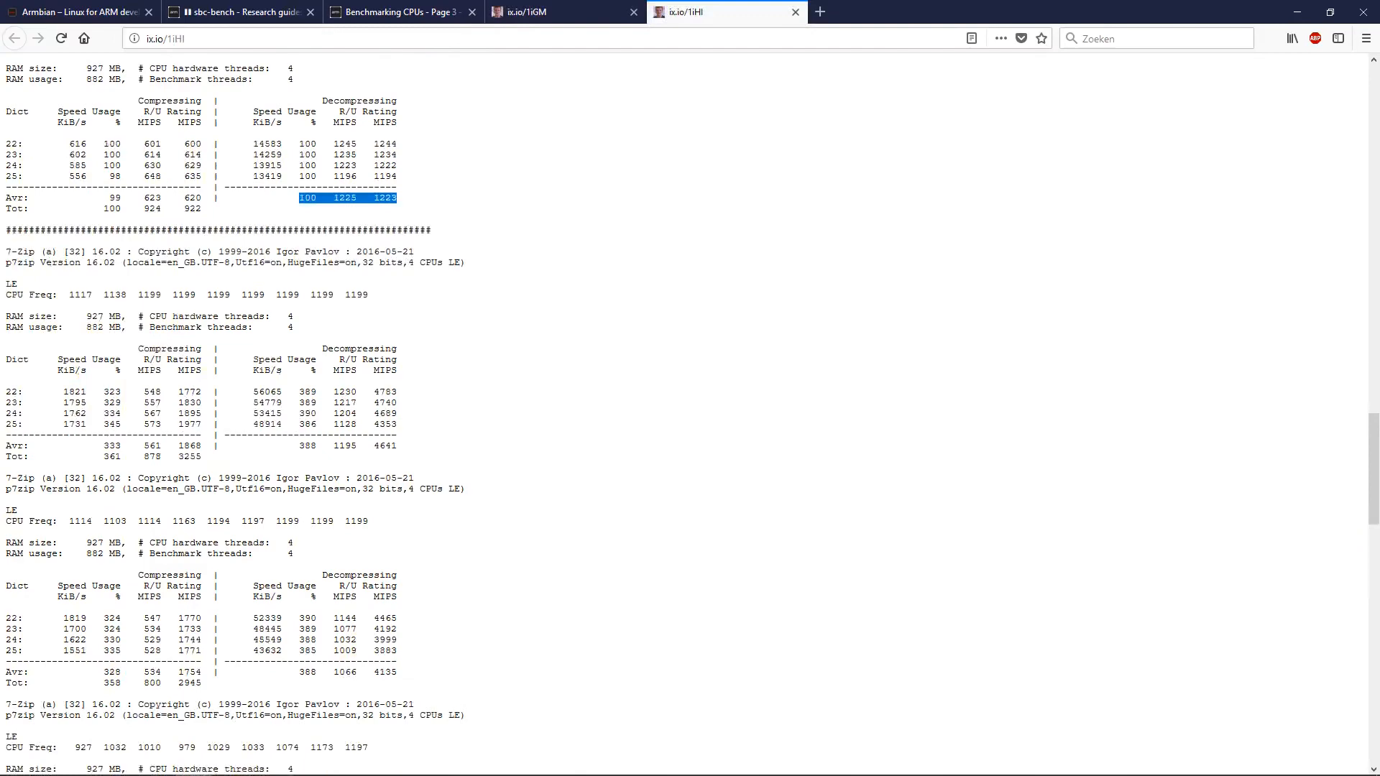
scroll("down", 3)
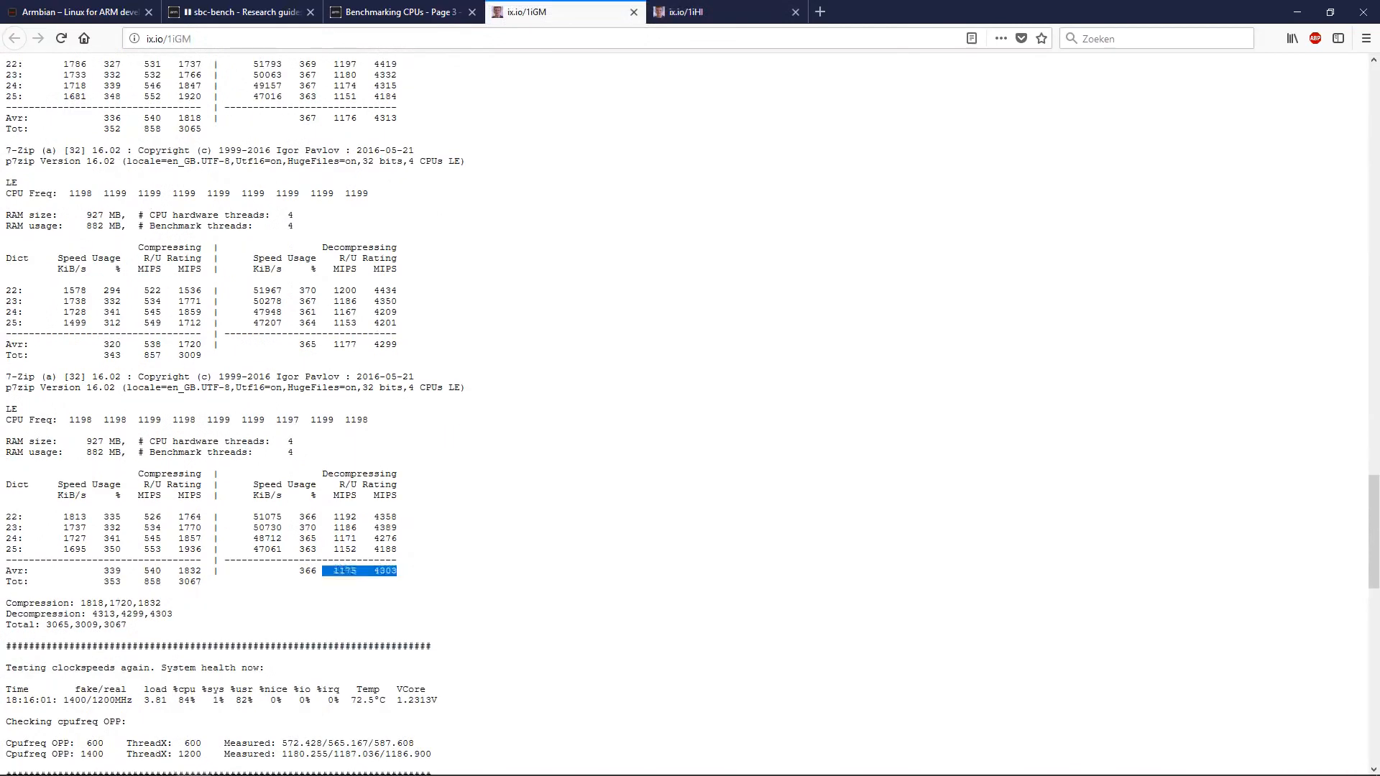
scroll("down", 3)
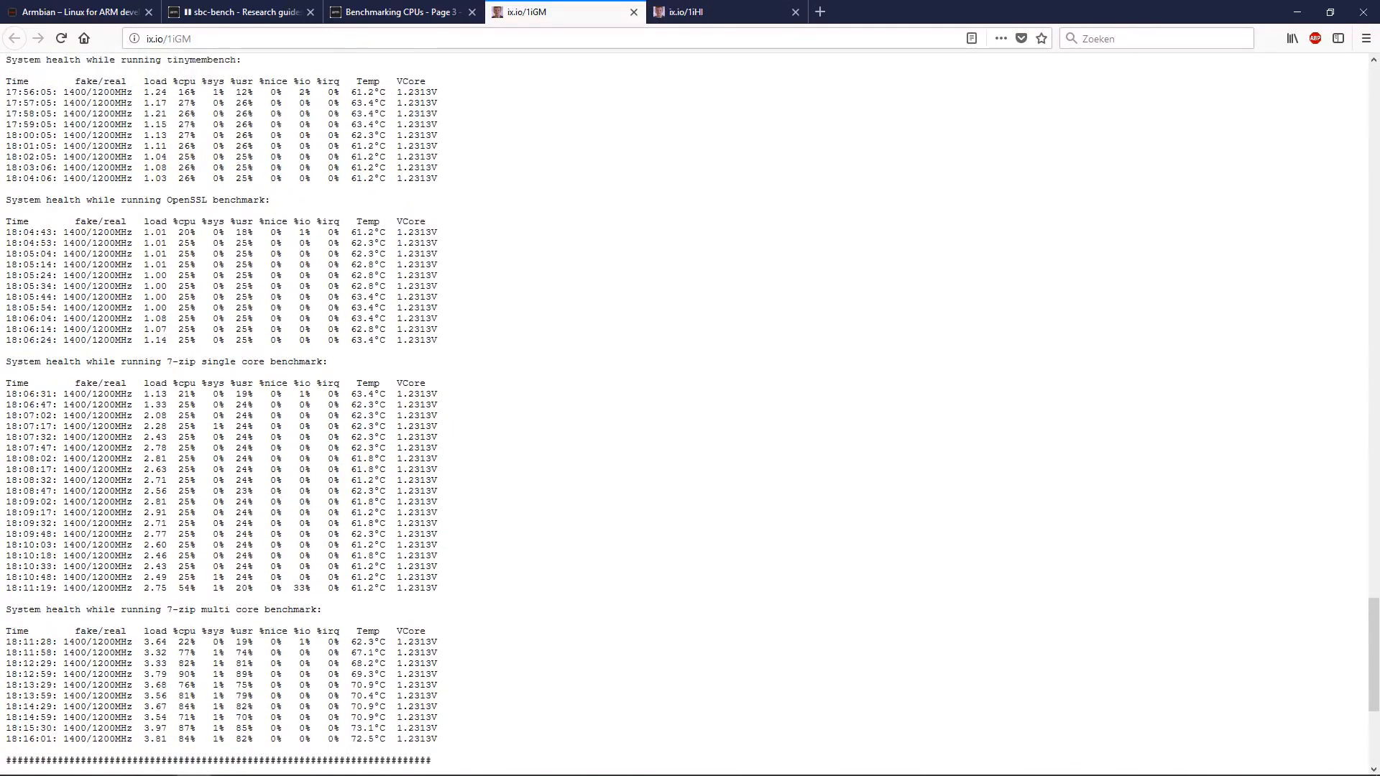
On 1iHI, mark the final multi-core 7-zip rows reaching 82.7°C with throttled clockspeeds.
left_click(705, 11)
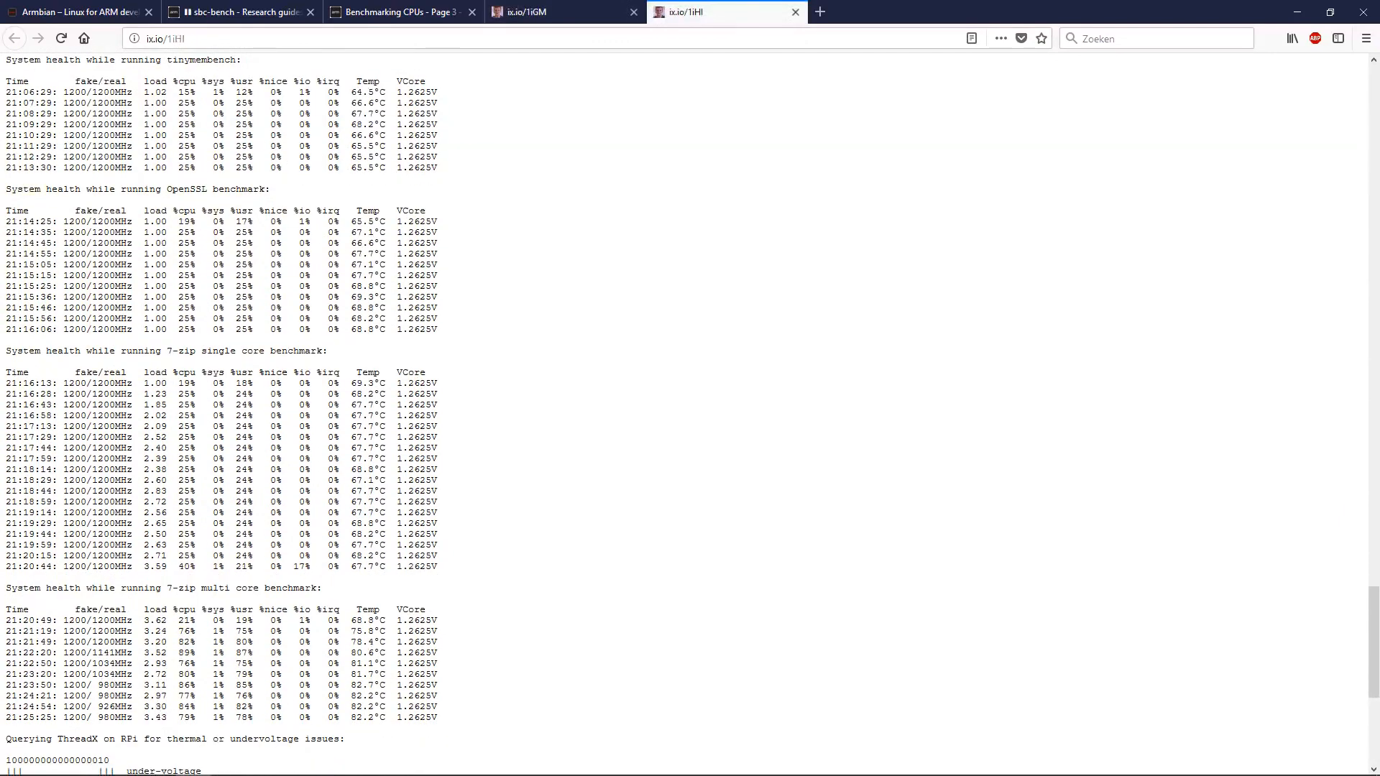
double_click(99, 254)
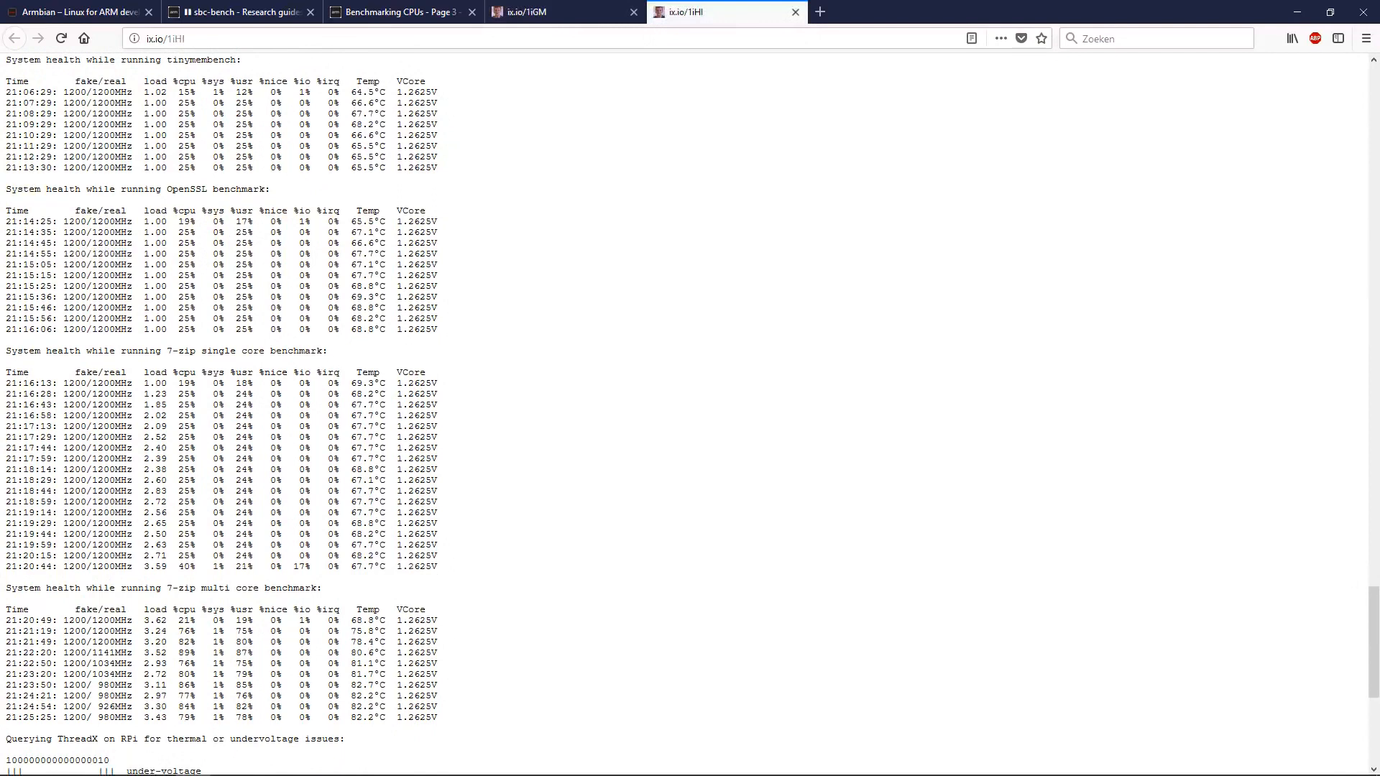
left_click_drag(8, 685, 400, 722)
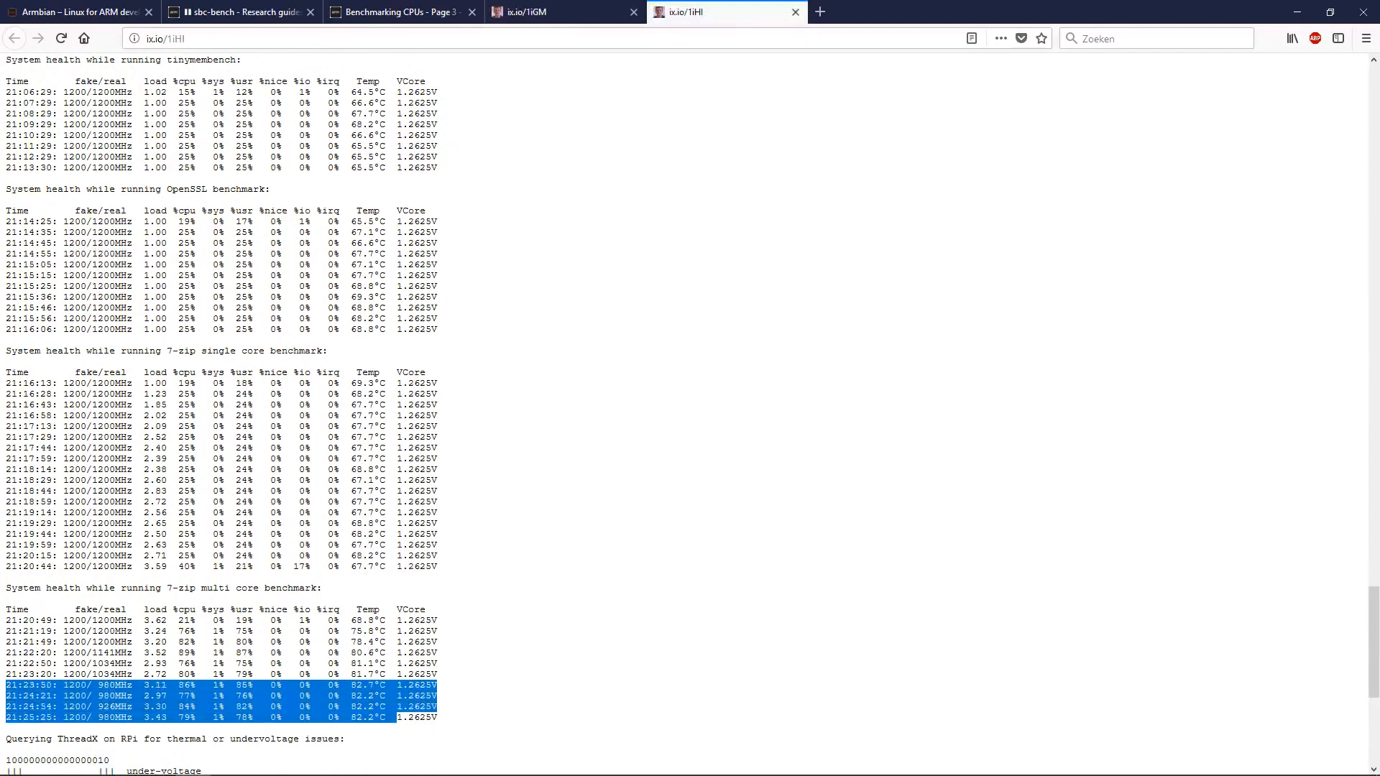